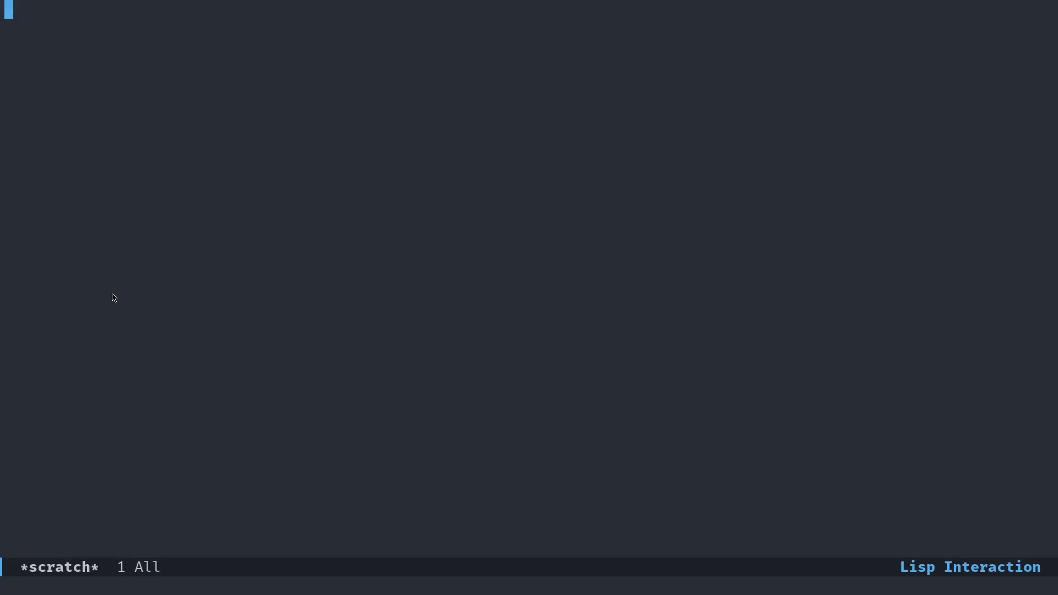
- Start find-file at ~/ and begin typing 'web'
key(C-x C-f)
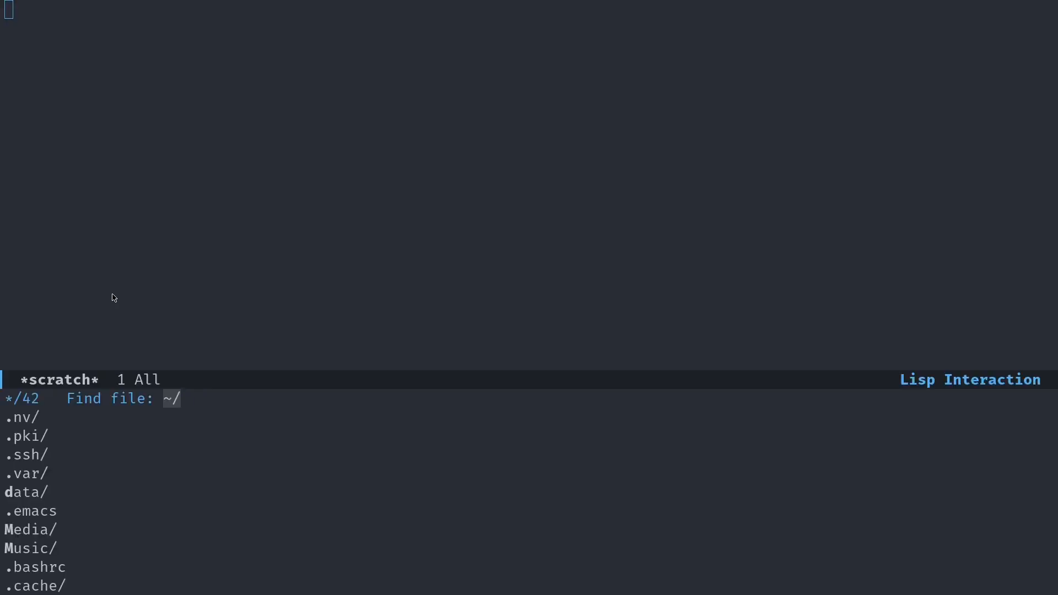
text(web)
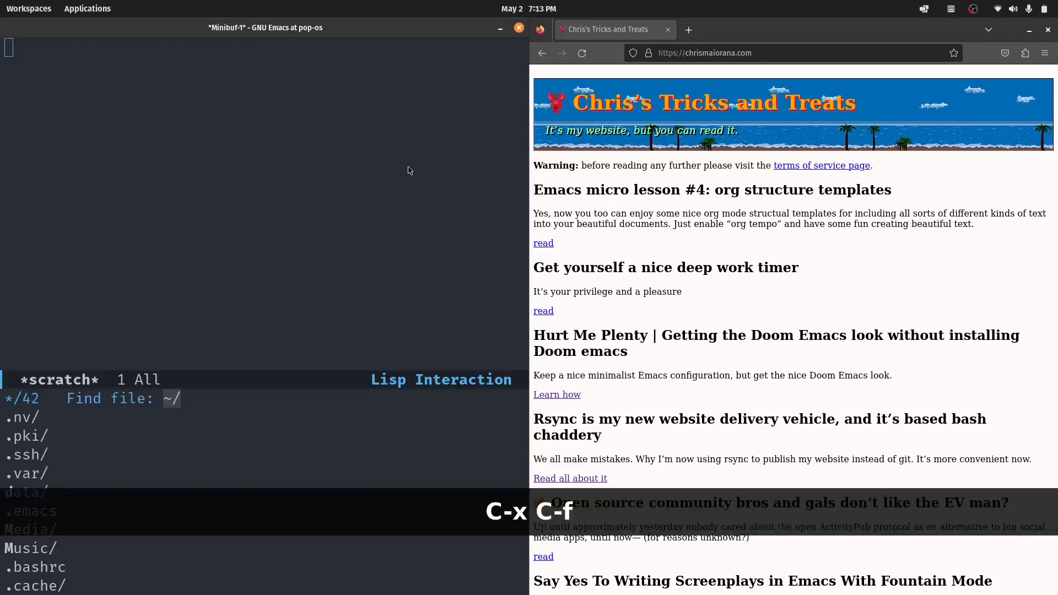
- Complete 'web' to ~/website/ and open that folder in Dired
text(website/)
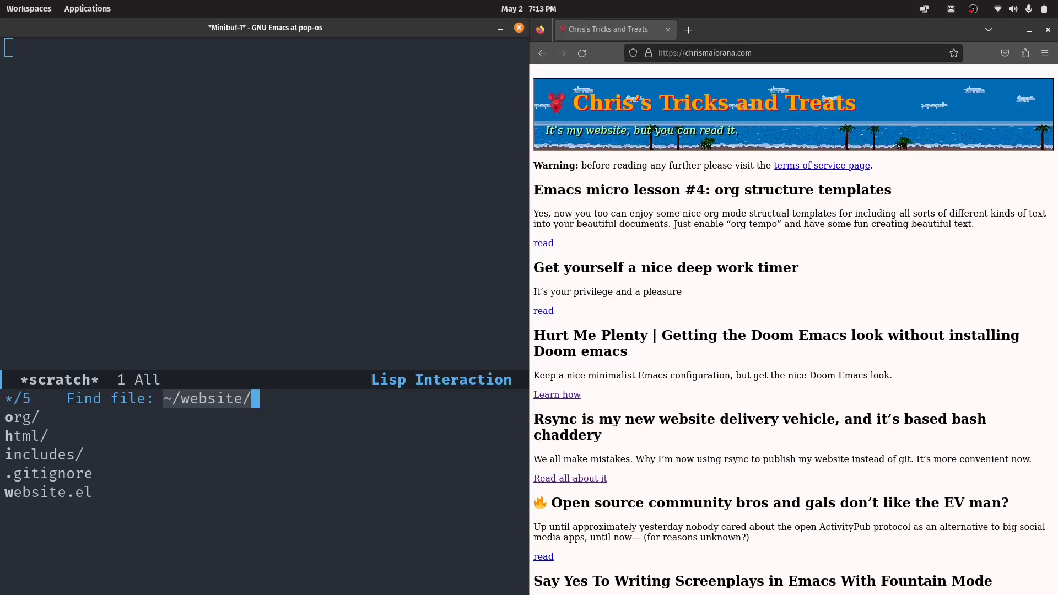
key(Return)
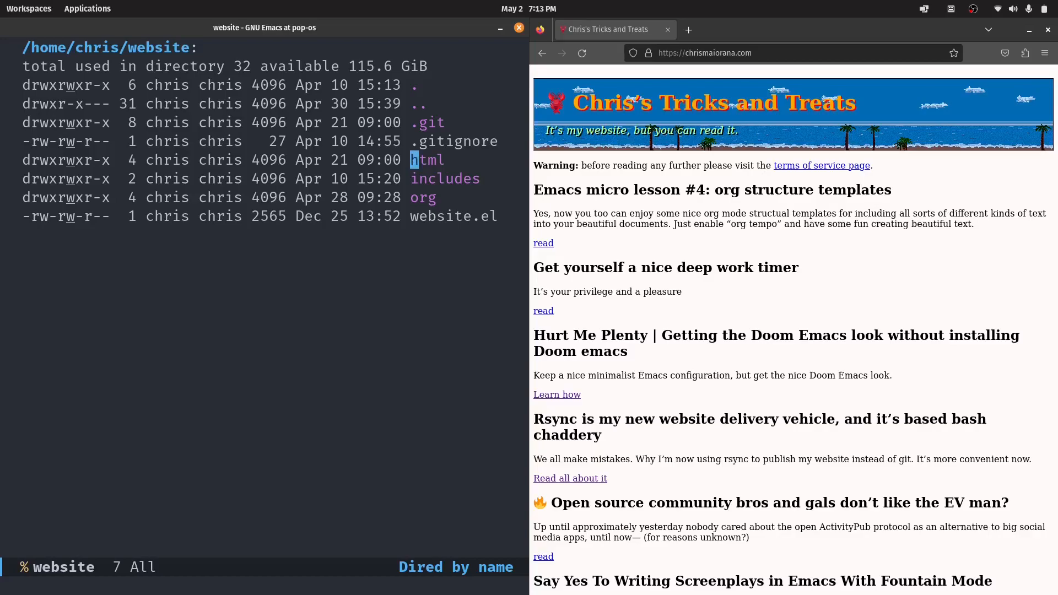
mouse_move(445, 236)
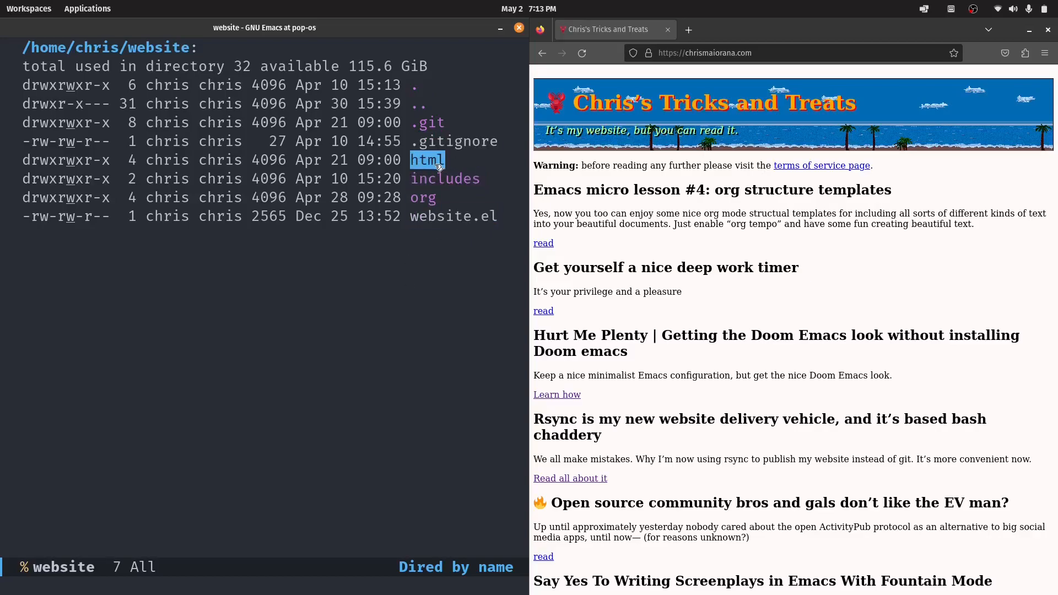
mouse_move(425, 160)
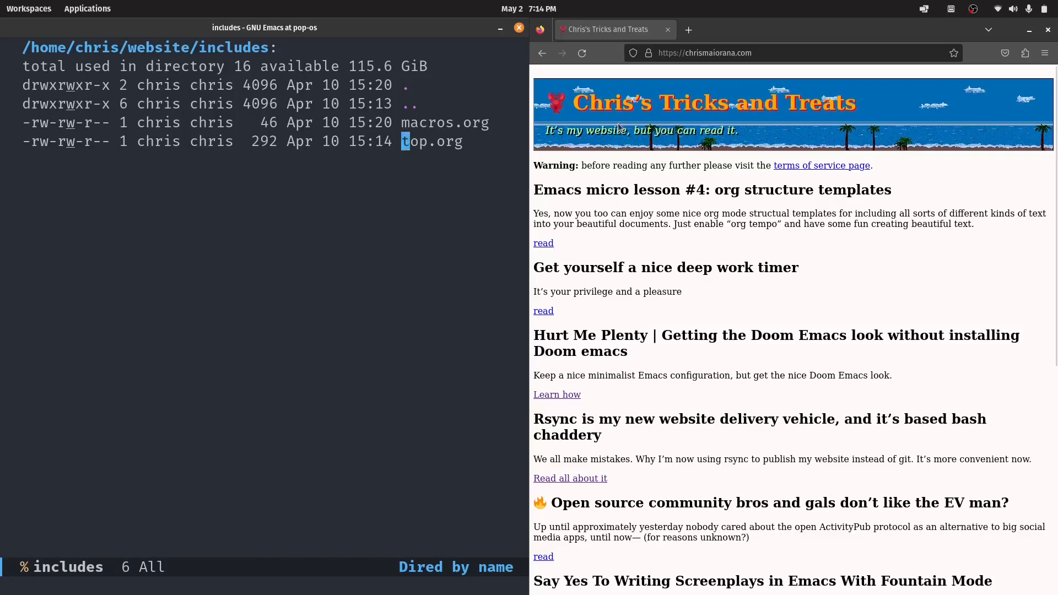
mouse_move(699, 90)
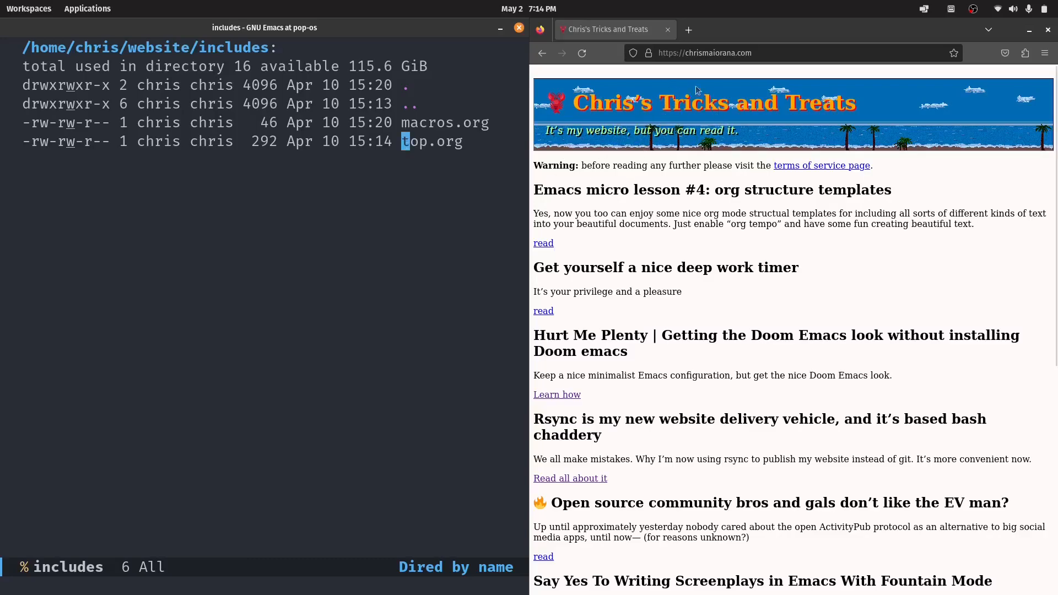
mouse_move(753, 131)
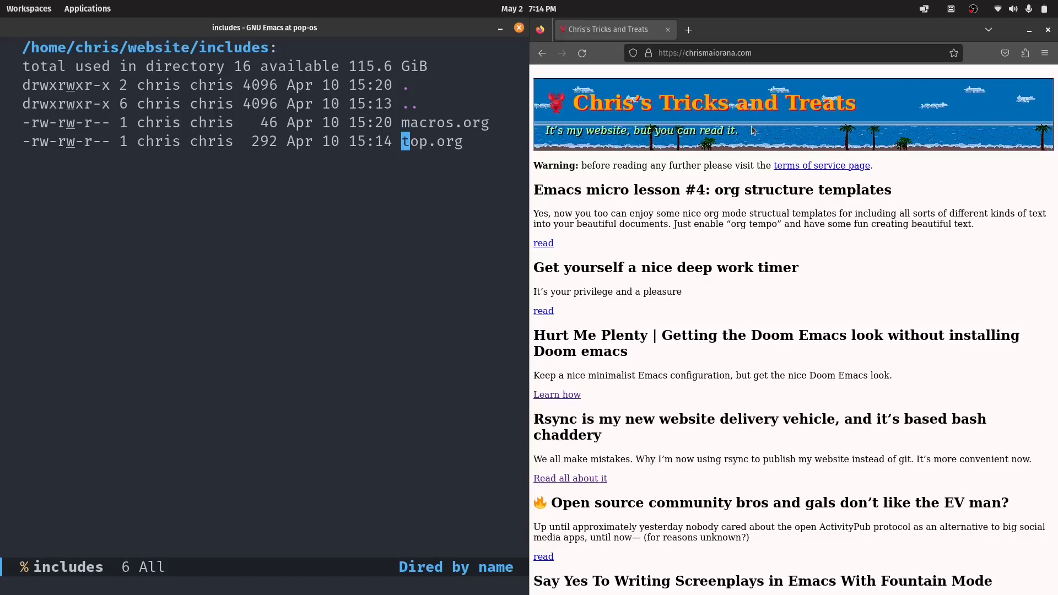
scroll(down, 3)
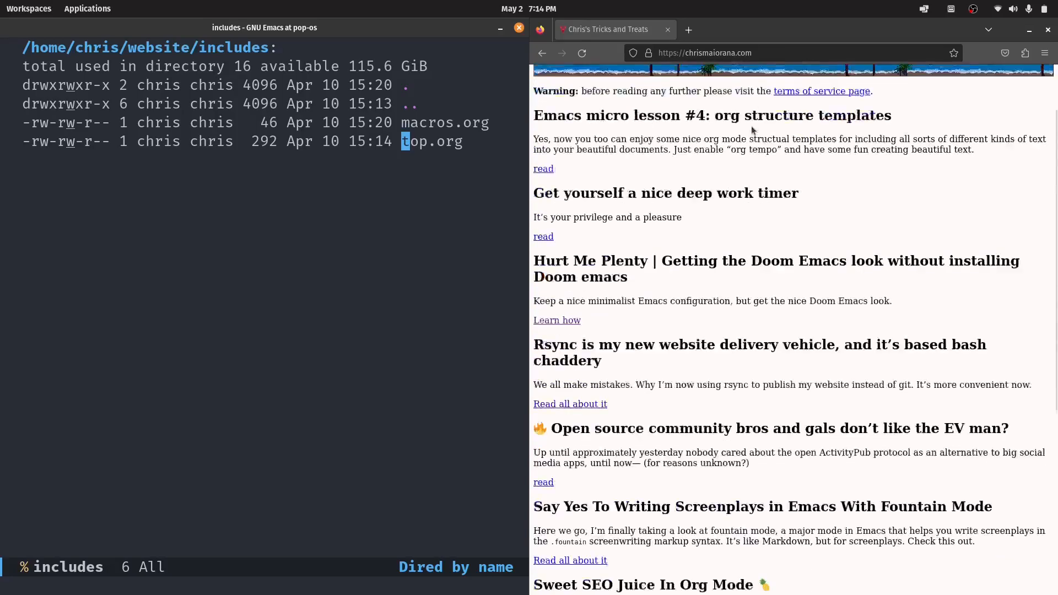
scroll(up, 3)
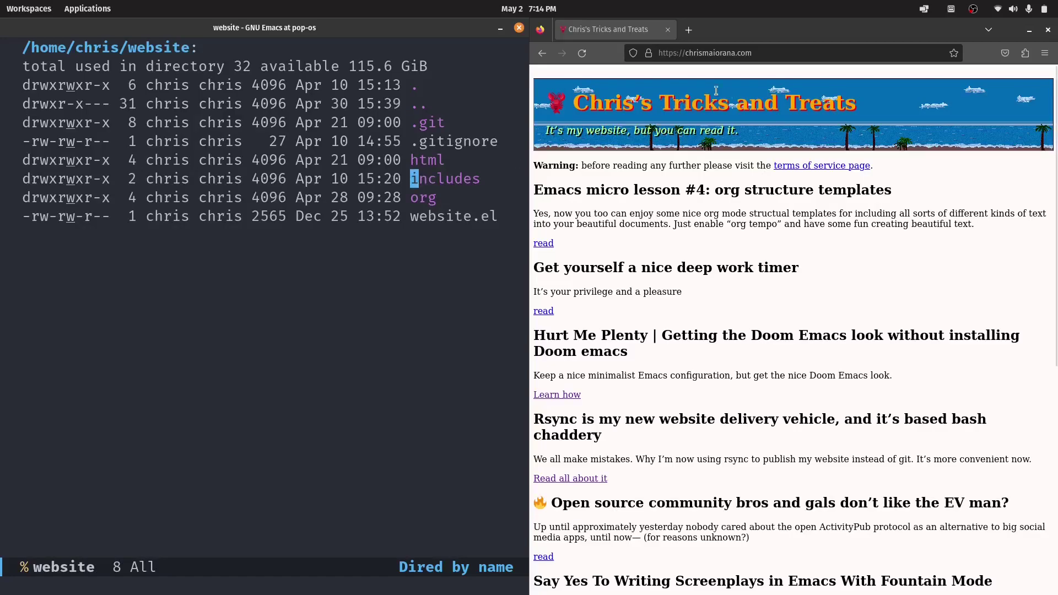
mouse_move(773, 127)
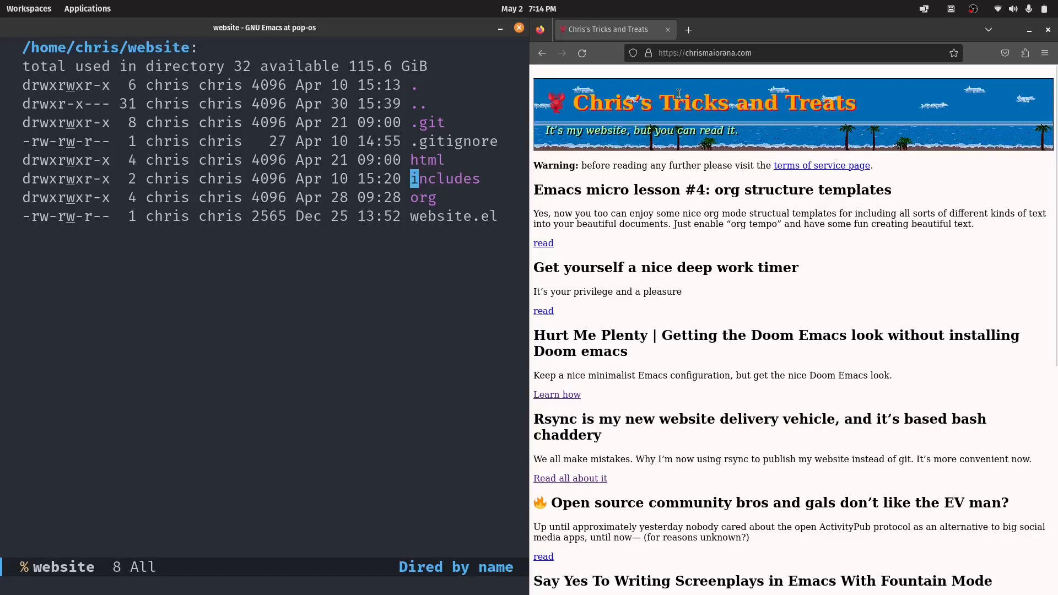
mouse_move(501, 298)
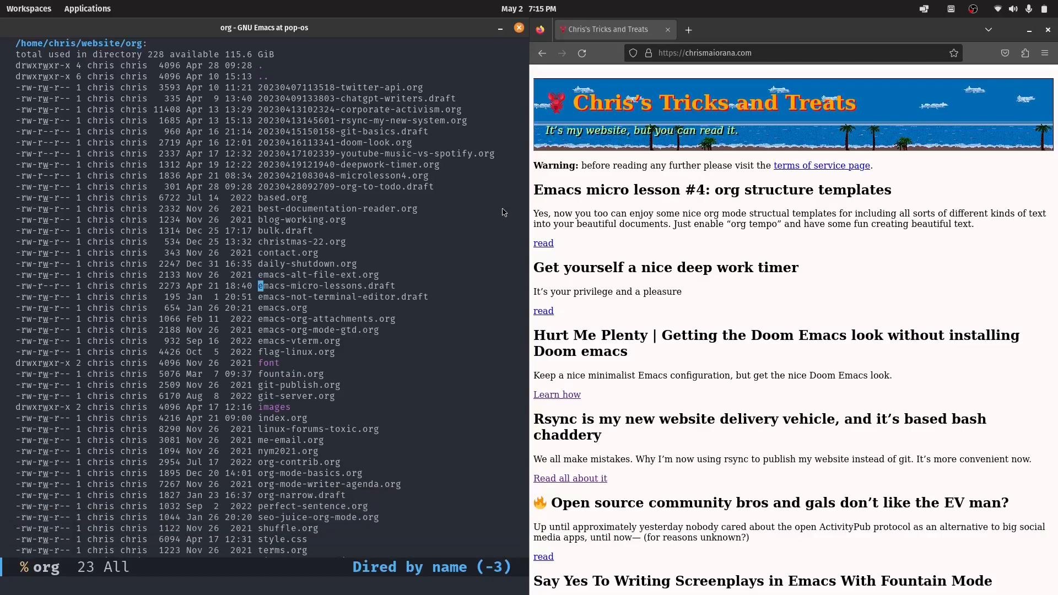
- Open the org folder from the ~/website Dired listing
click(263, 197)
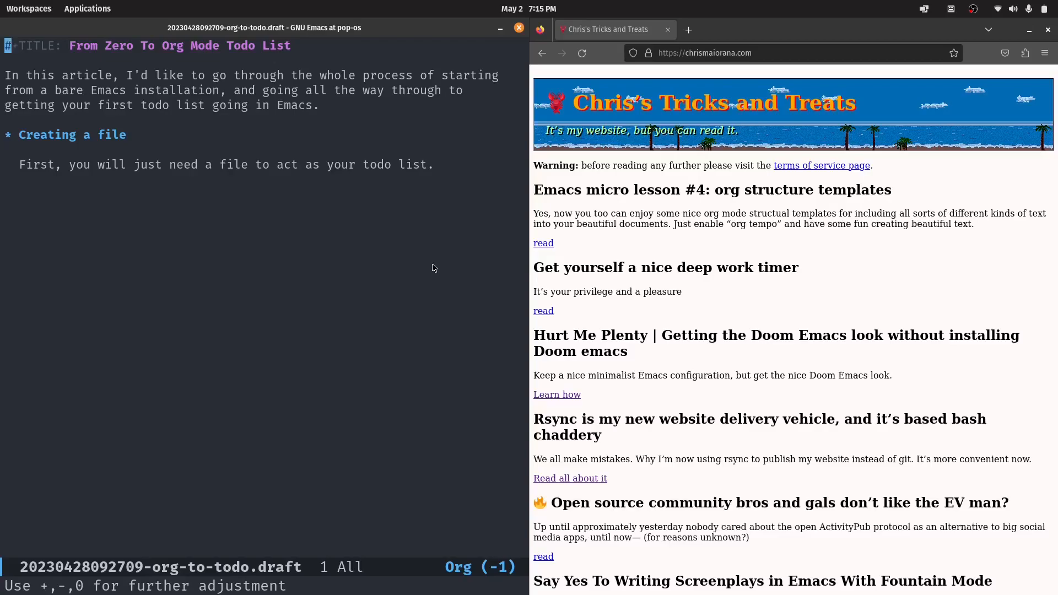
mouse_move(418, 307)
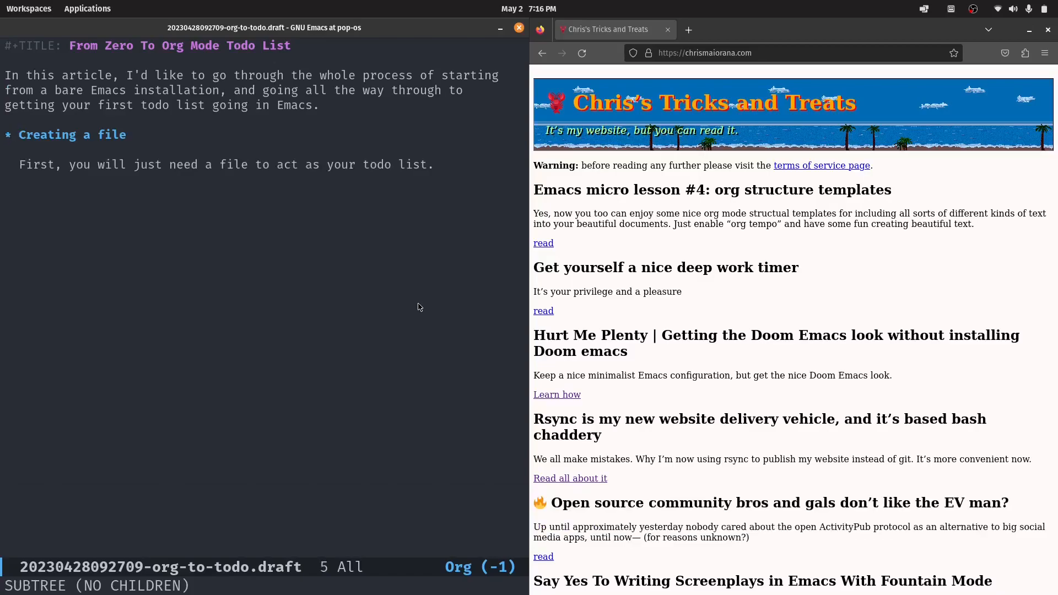
- Return to the top of the org-to-todo draft, then open best-documentation-reader.org
key(Home)
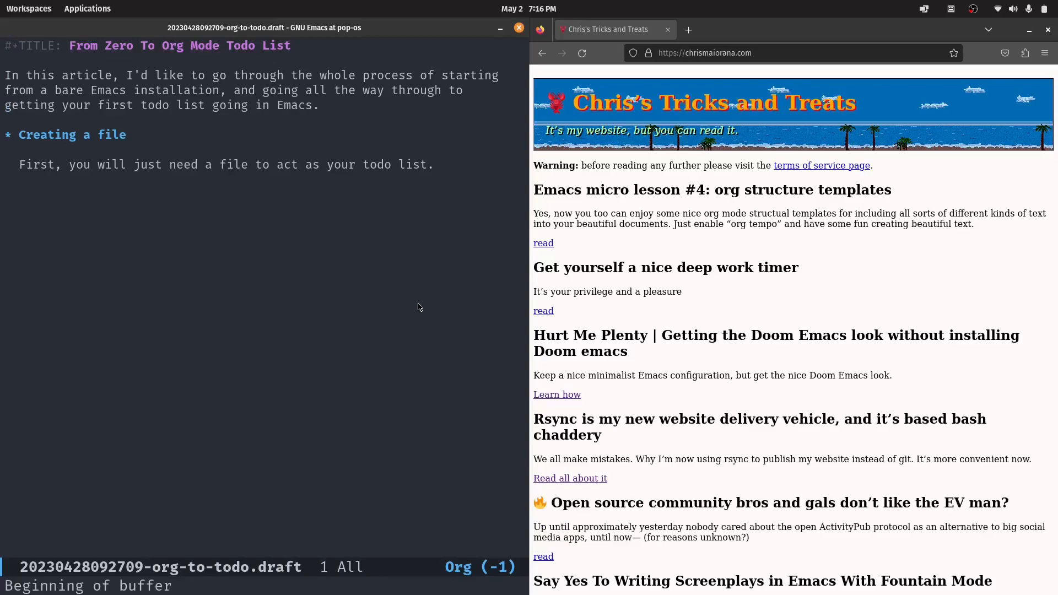
double_click(160, 567)
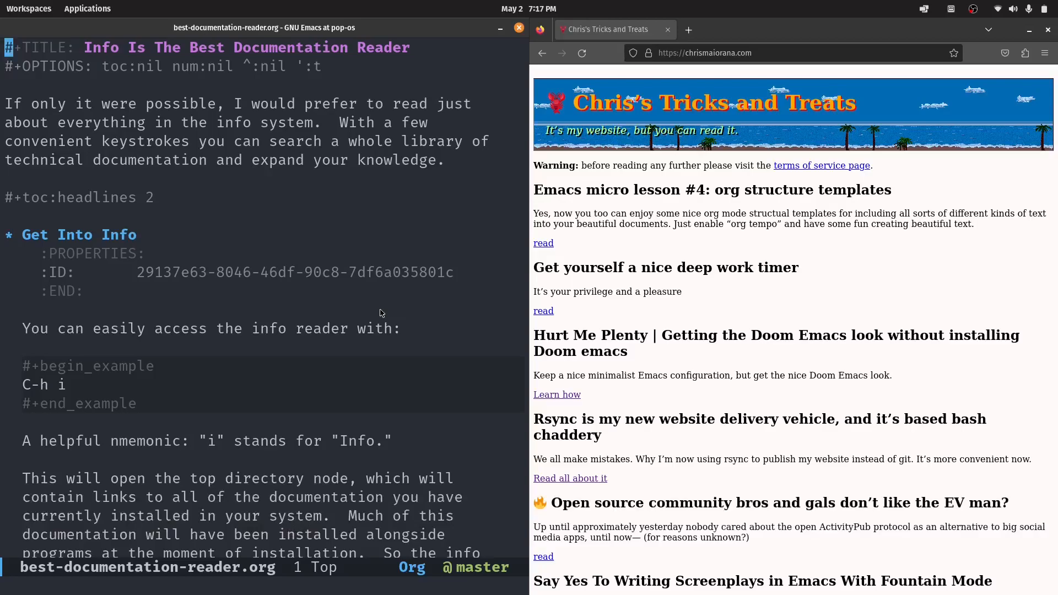
- Bring up the Org Export Dispatcher (C-c C-e) and move down to Publish
key(C-c C-e)
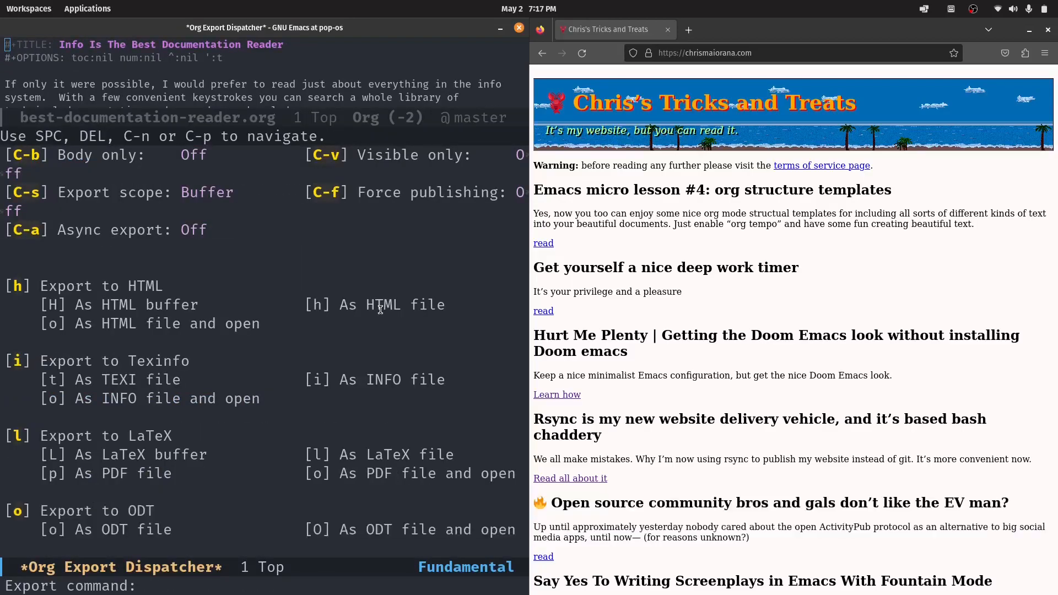
mouse_move(325, 392)
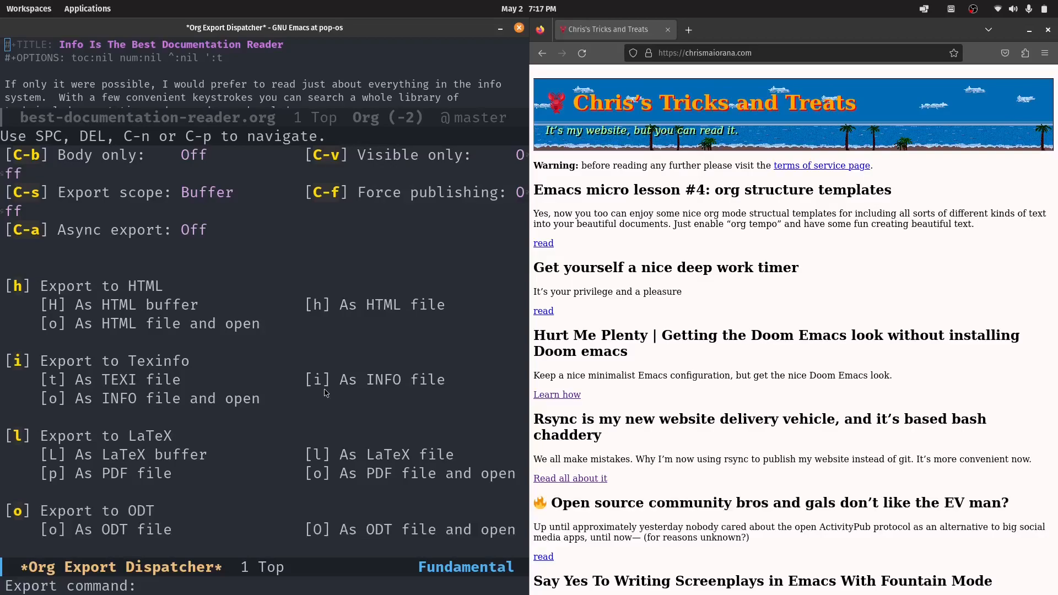
key(C-n)
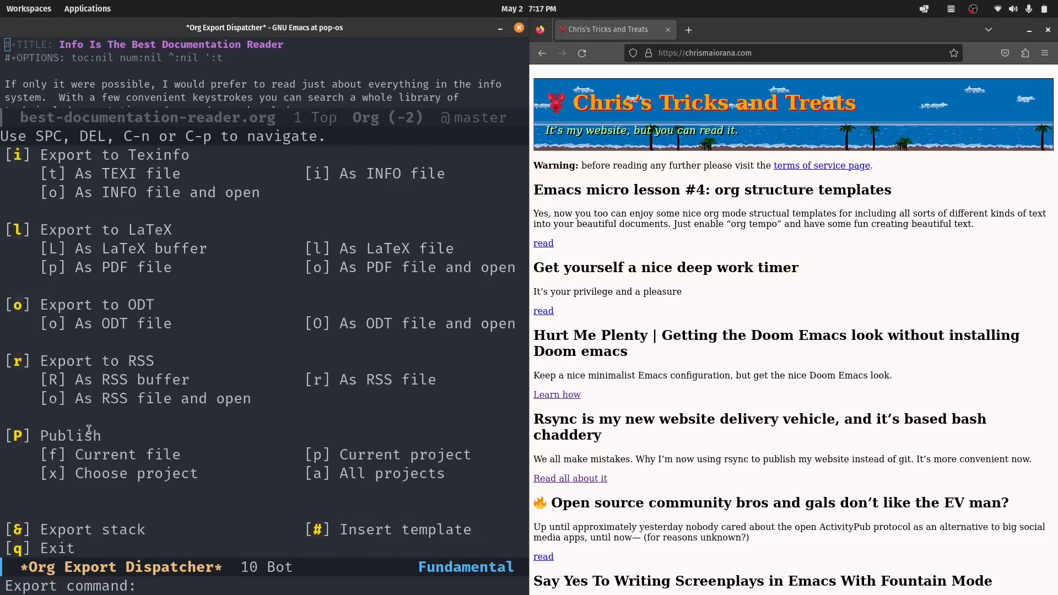
mouse_move(277, 491)
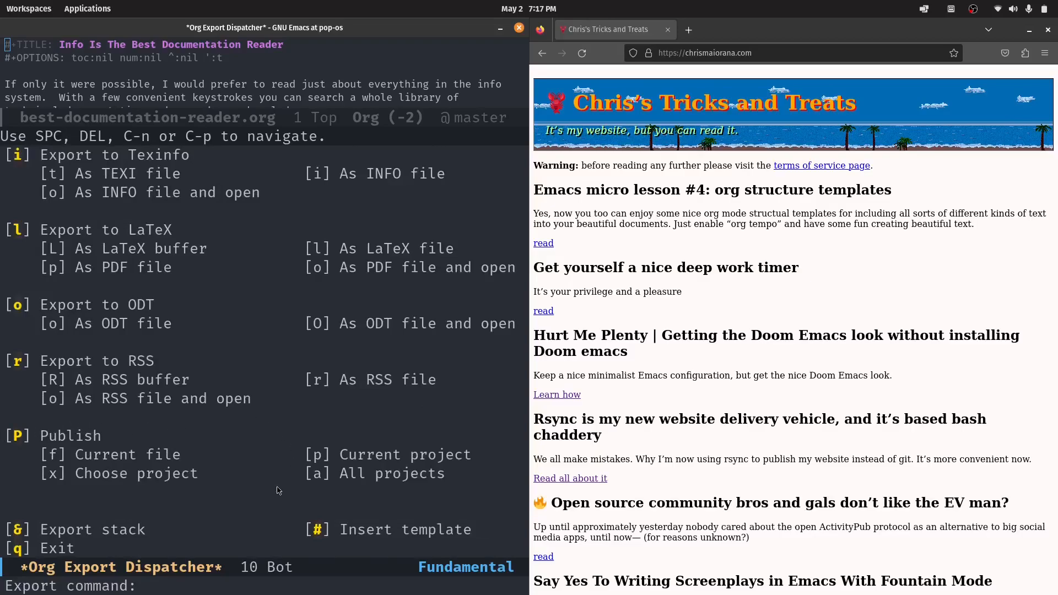
mouse_move(304, 464)
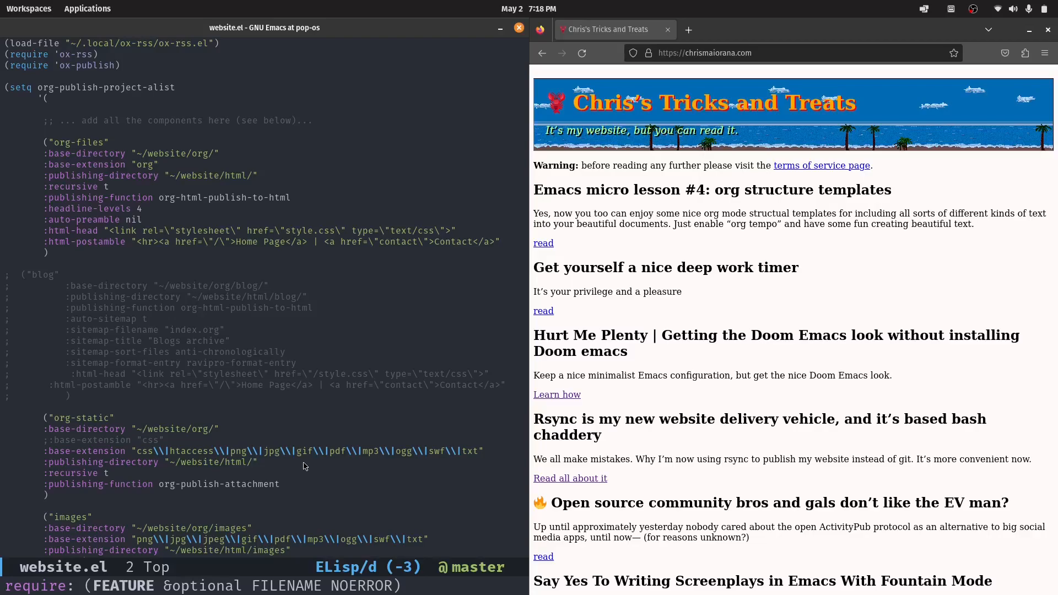
mouse_move(816, 315)
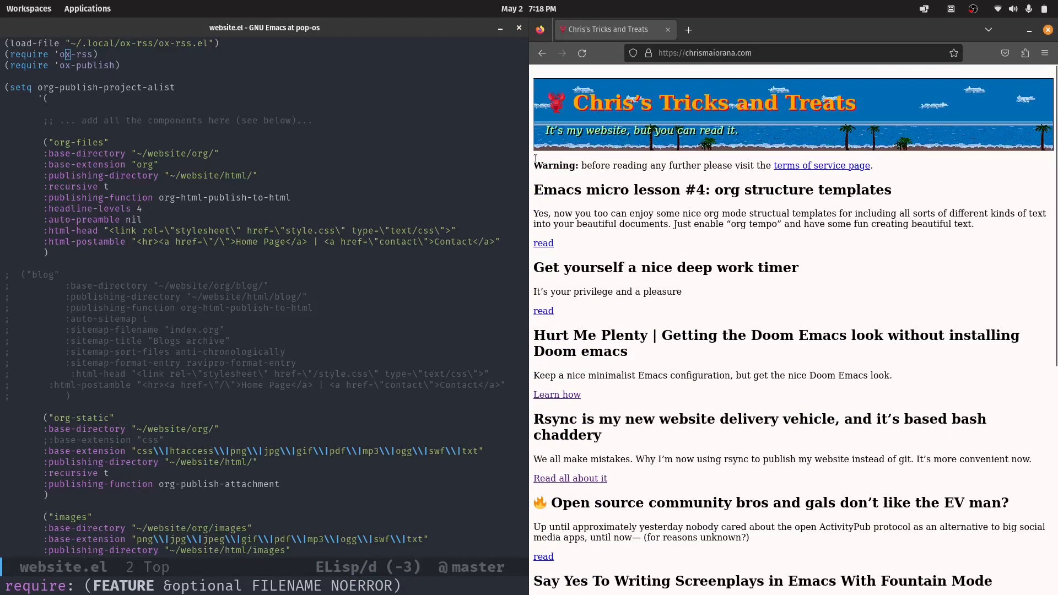
mouse_move(664, 303)
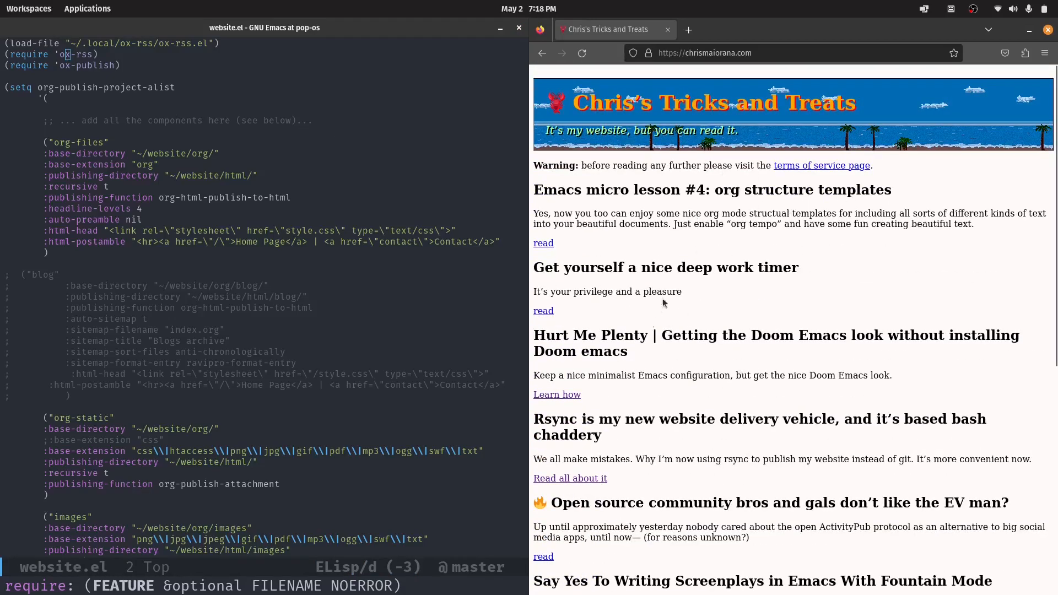
mouse_move(803, 304)
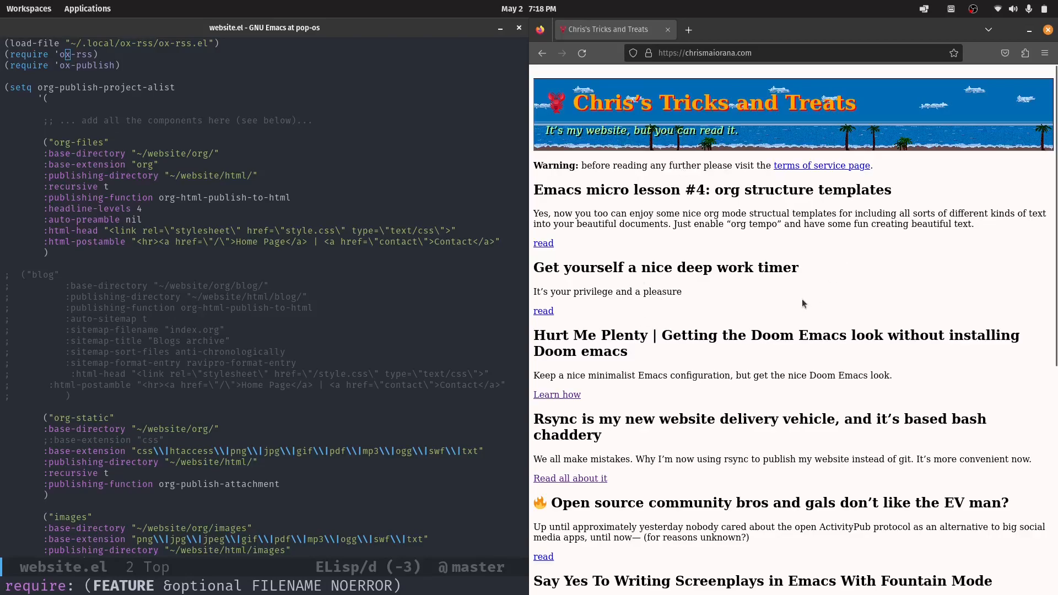
mouse_move(795, 254)
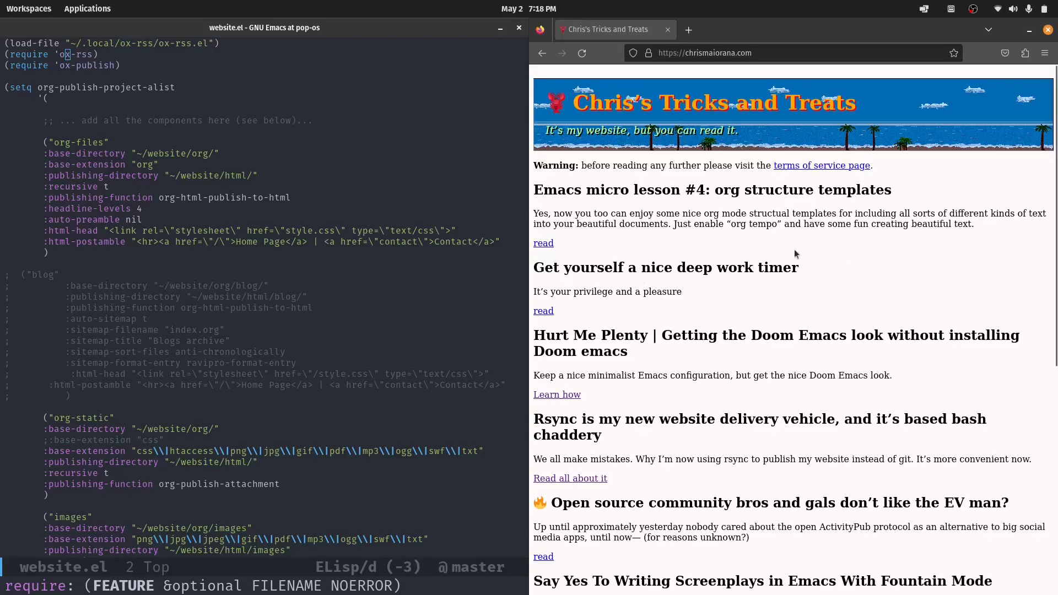
mouse_move(727, 205)
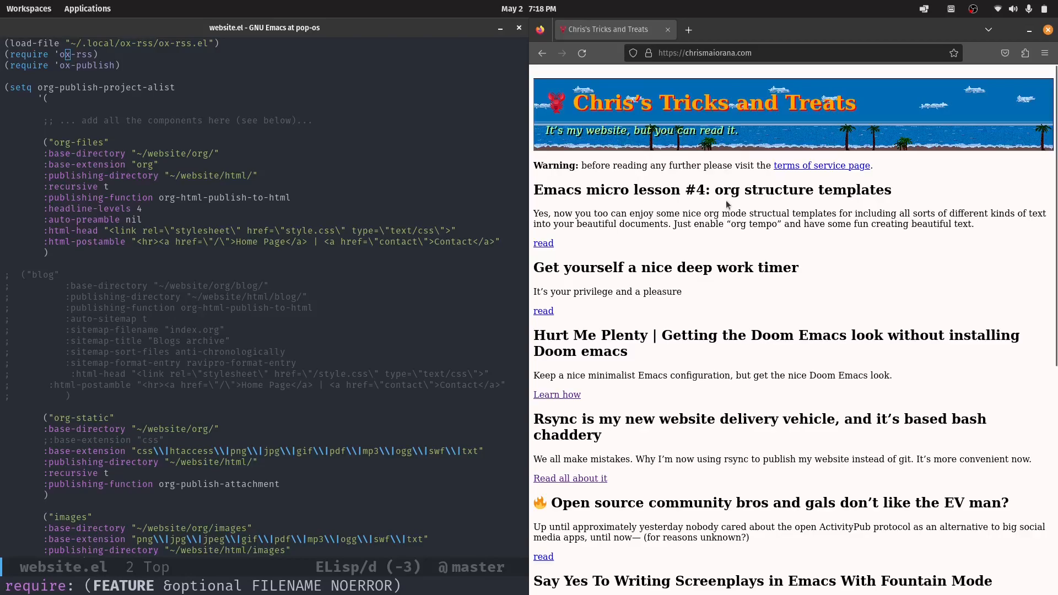
- Append /index.xml to the site URL in Firefox to view the RSS feed
click(706, 53)
text(/index)
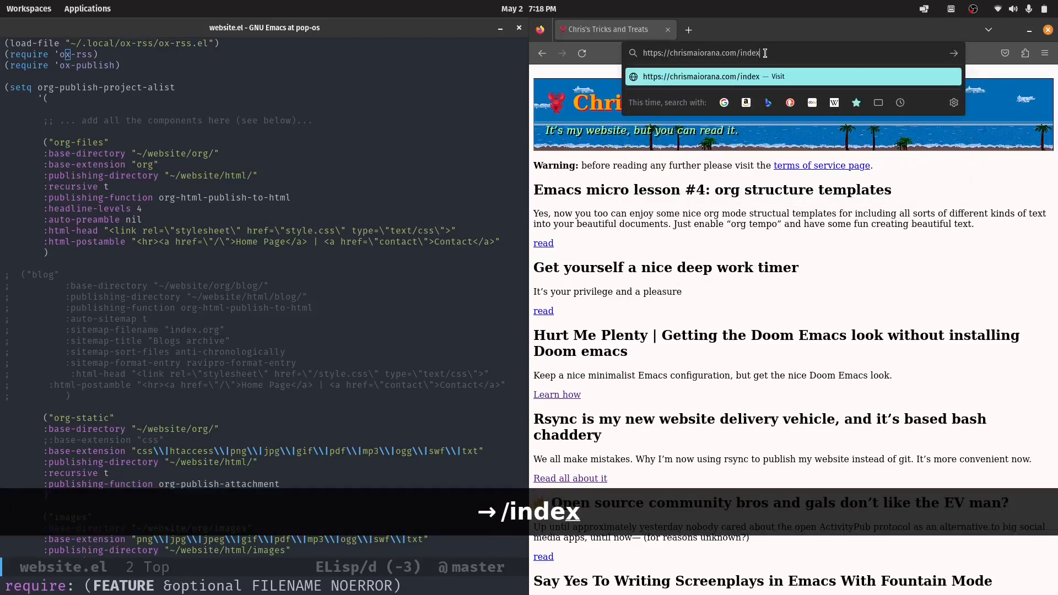
text(.xml)
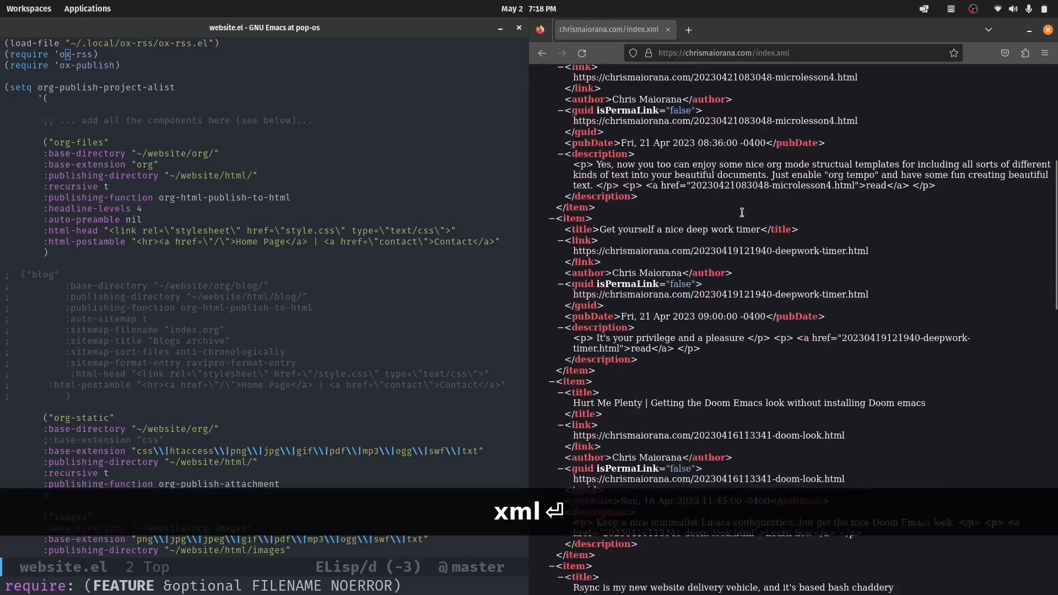
scroll(up, 3)
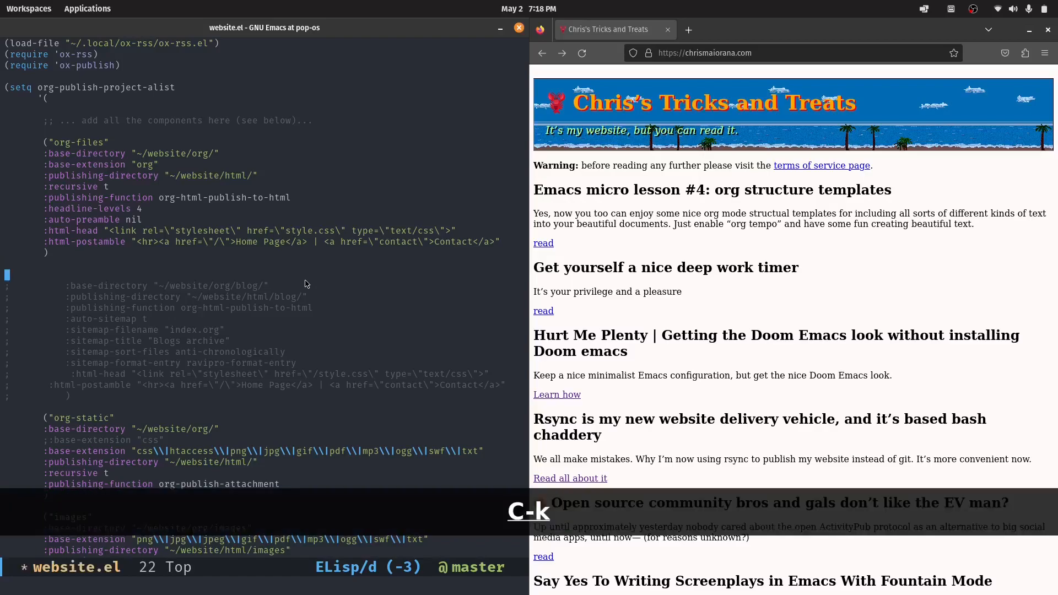
- Kill the remaining commented blog component lines with C-k
key(C-k)
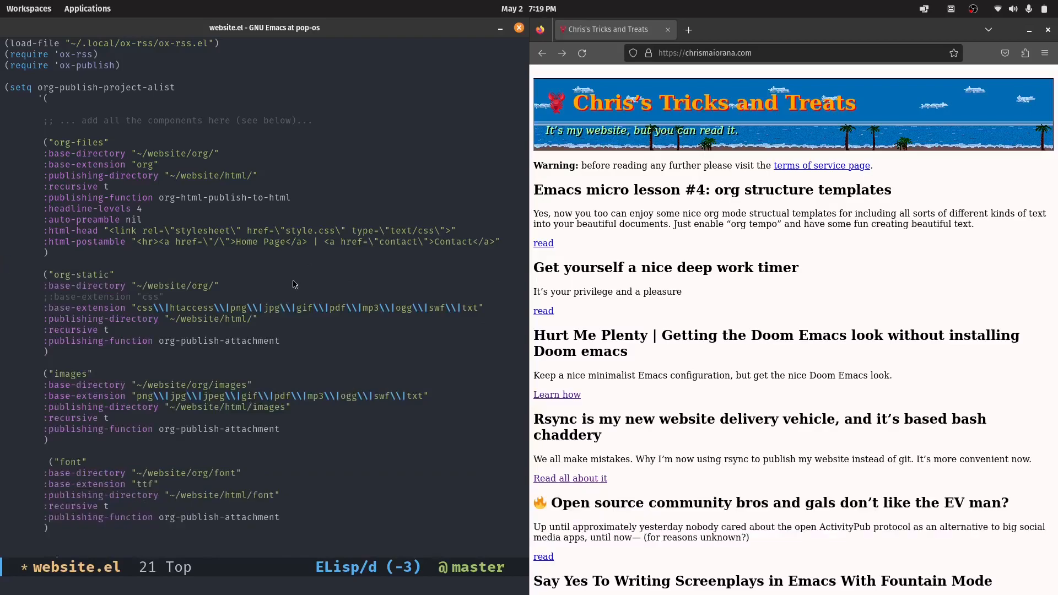
scroll(down, 3)
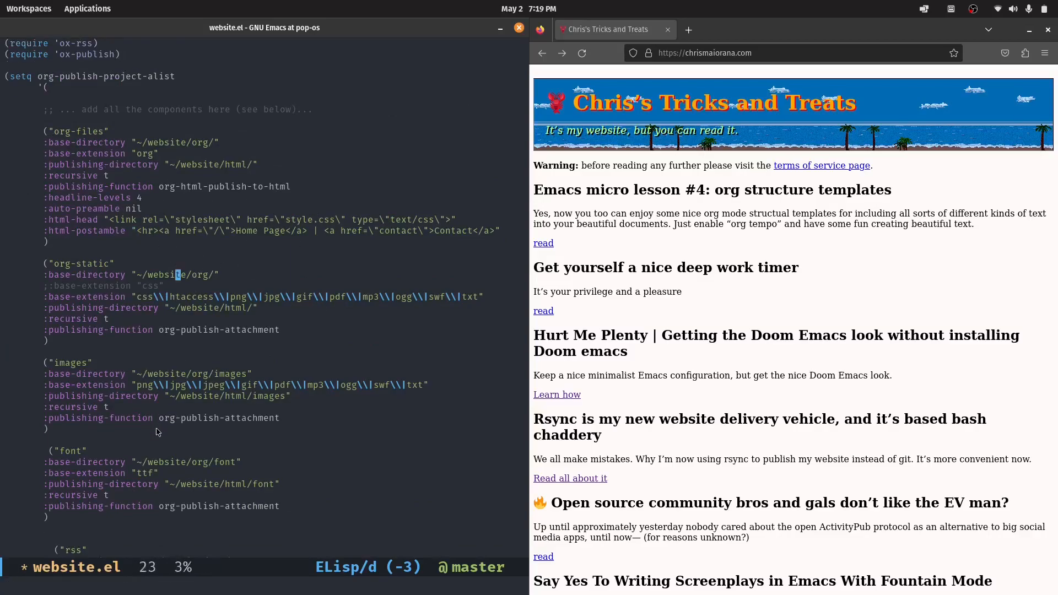
scroll(up, 3)
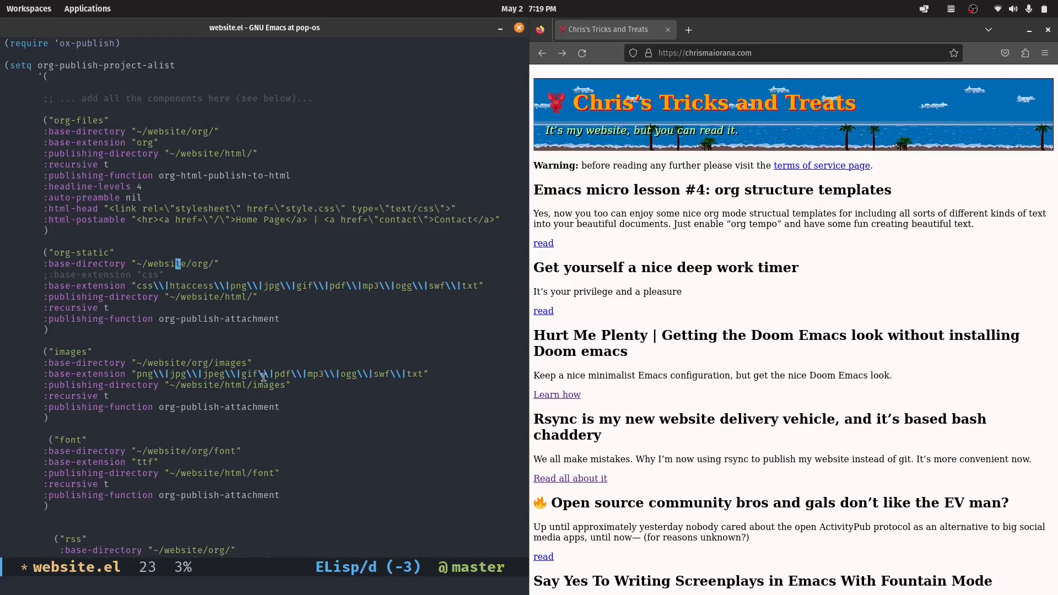
mouse_move(463, 283)
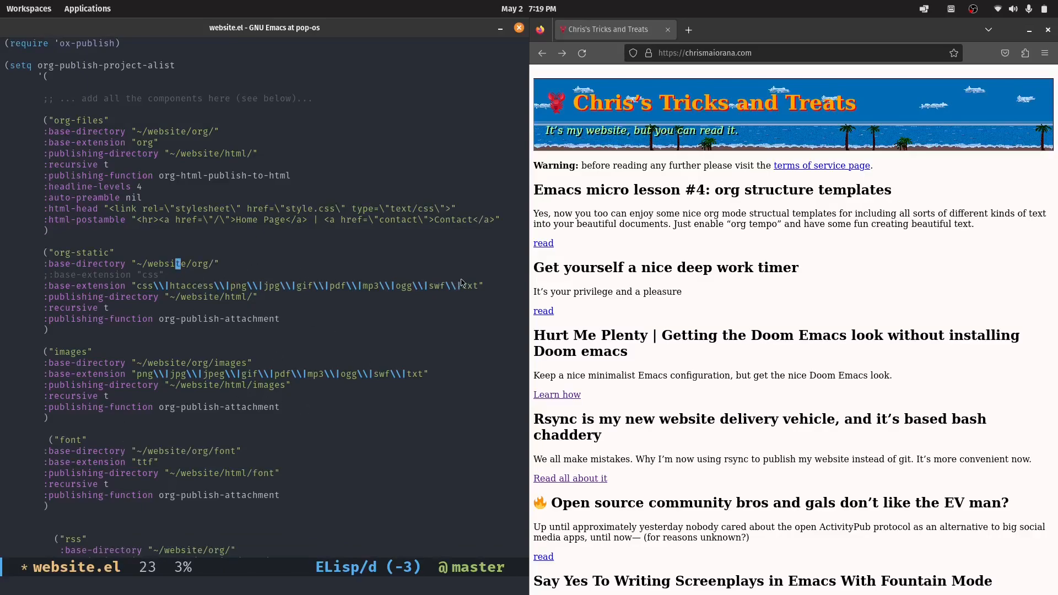
mouse_move(178, 361)
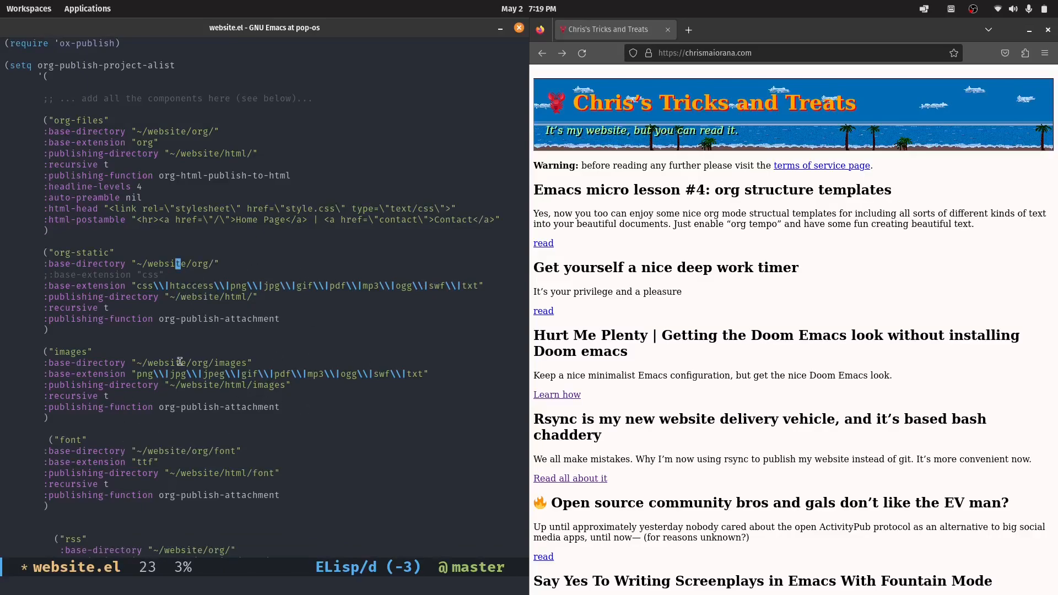
- Point at the org-static extensions and font ttf setting, then scroll toward rss
click(283, 285)
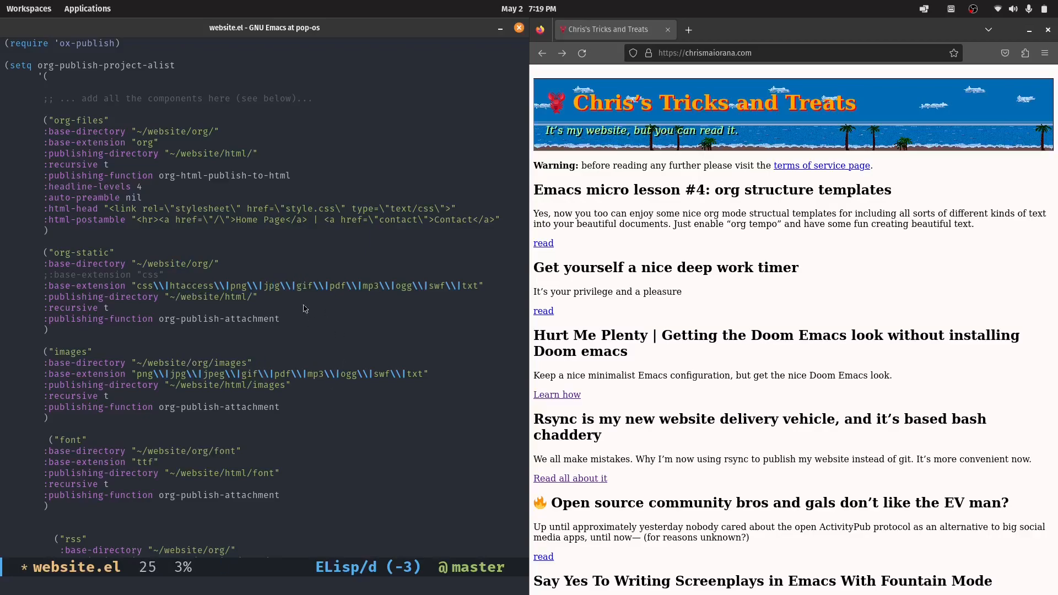
click(64, 252)
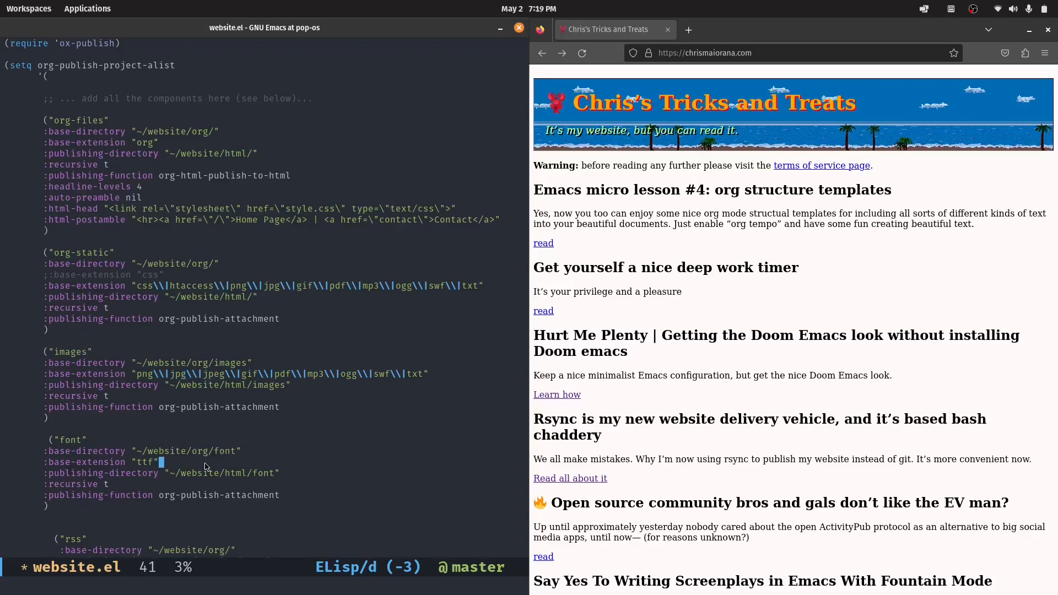
scroll(down, 3)
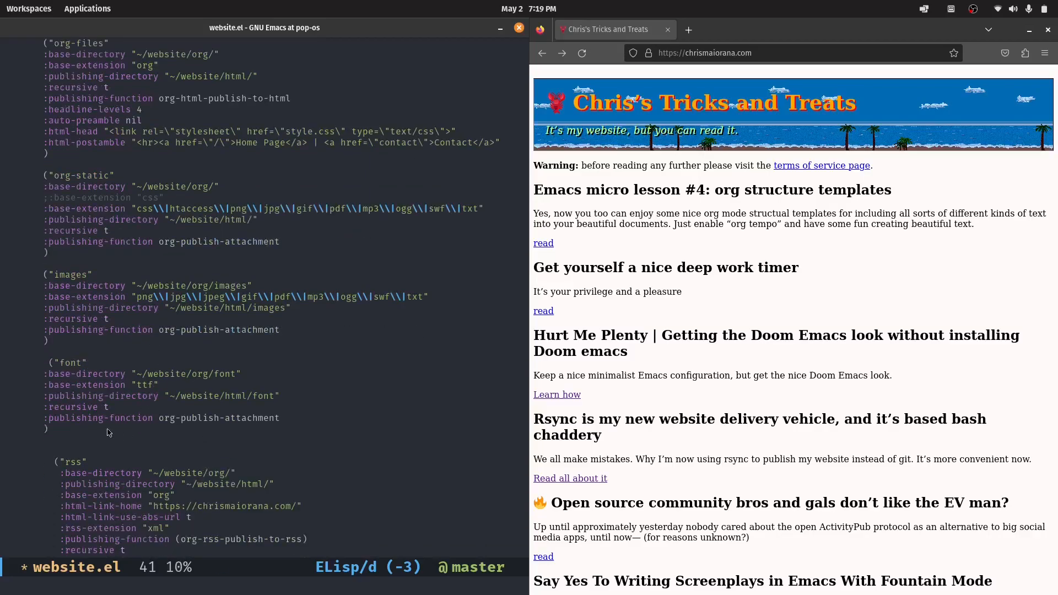
scroll(down, 3)
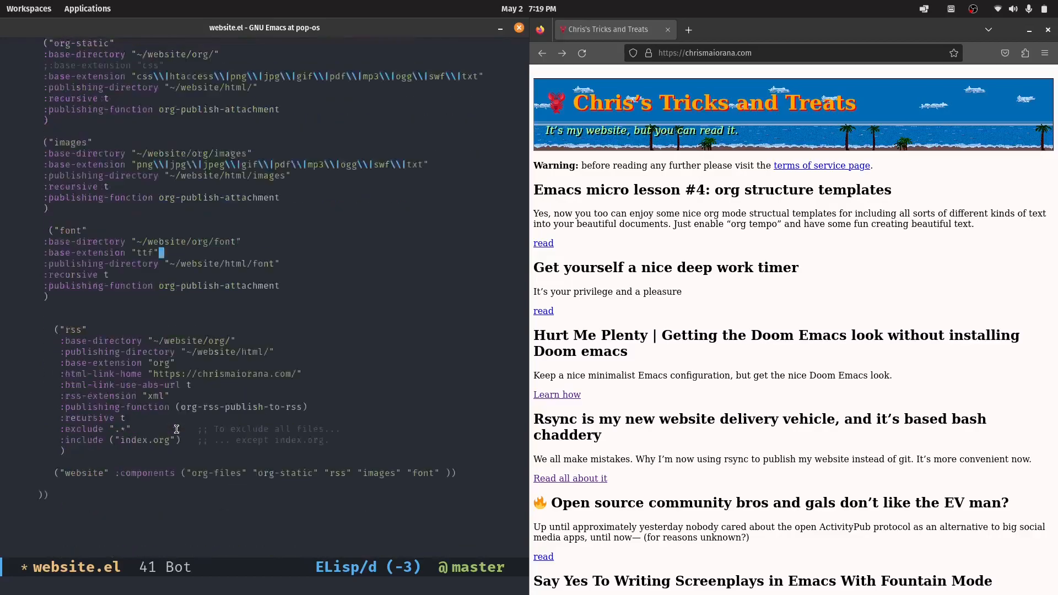
scroll(up, 3)
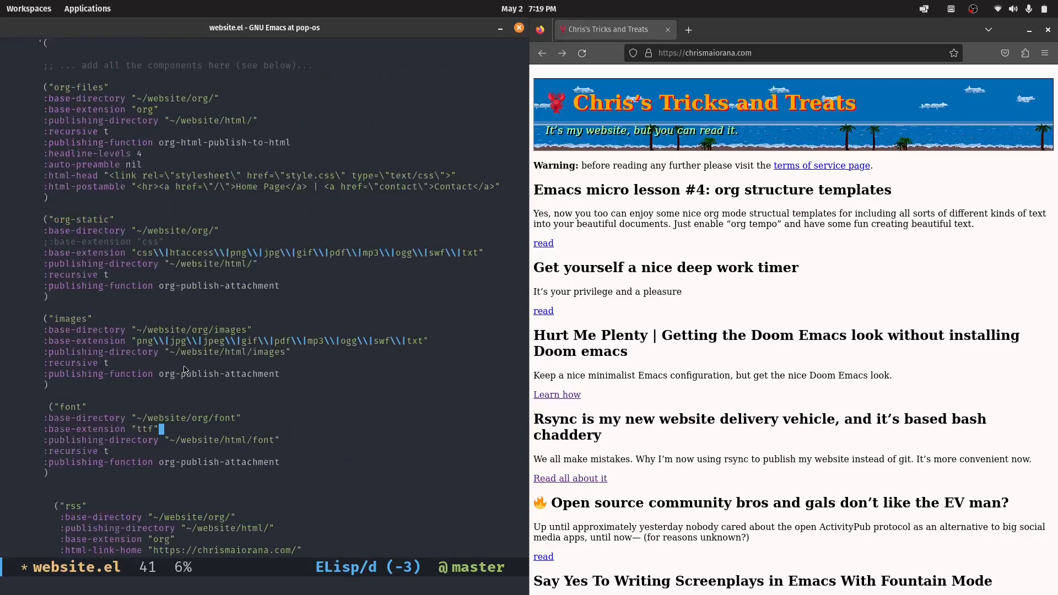
scroll(up, 3)
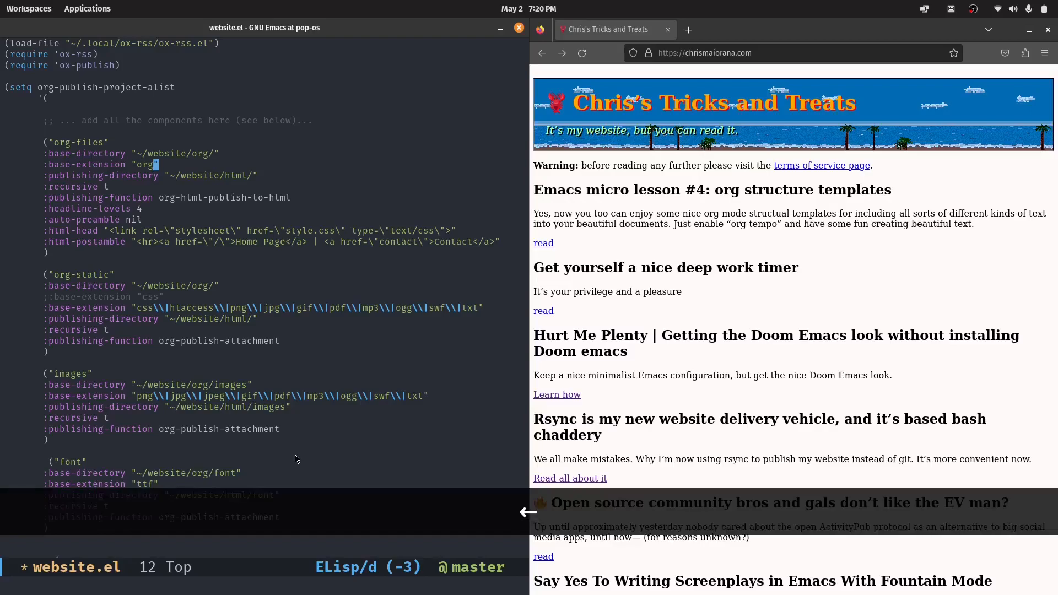
key(Up)
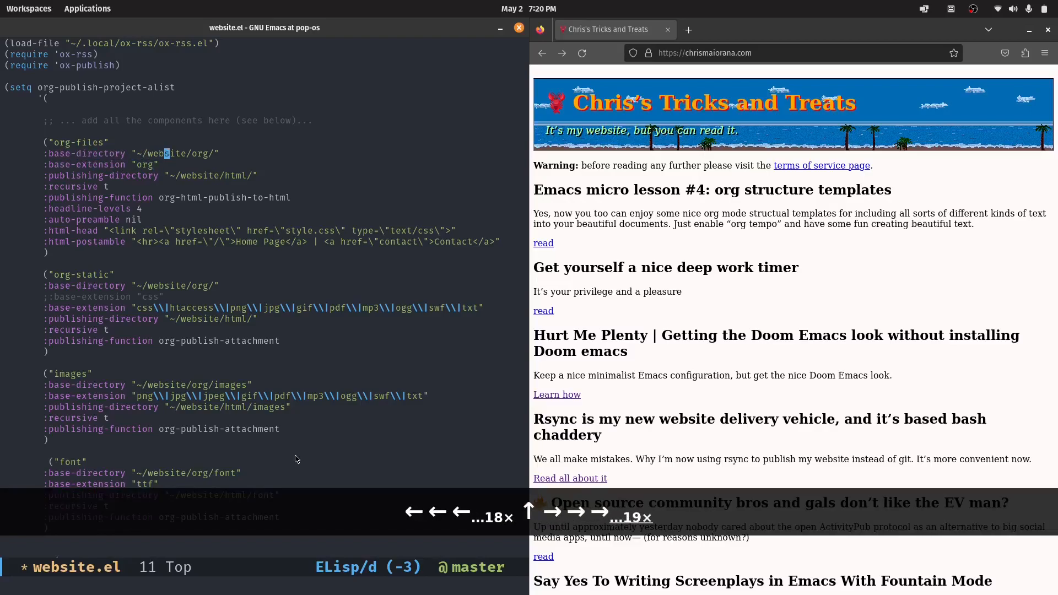
key(down)
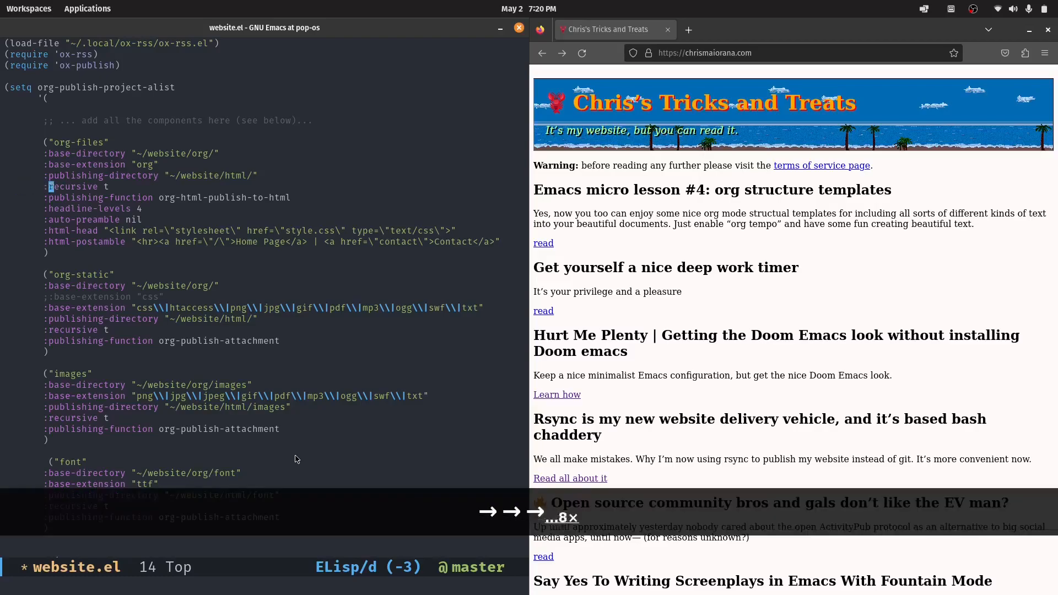
key(Down)
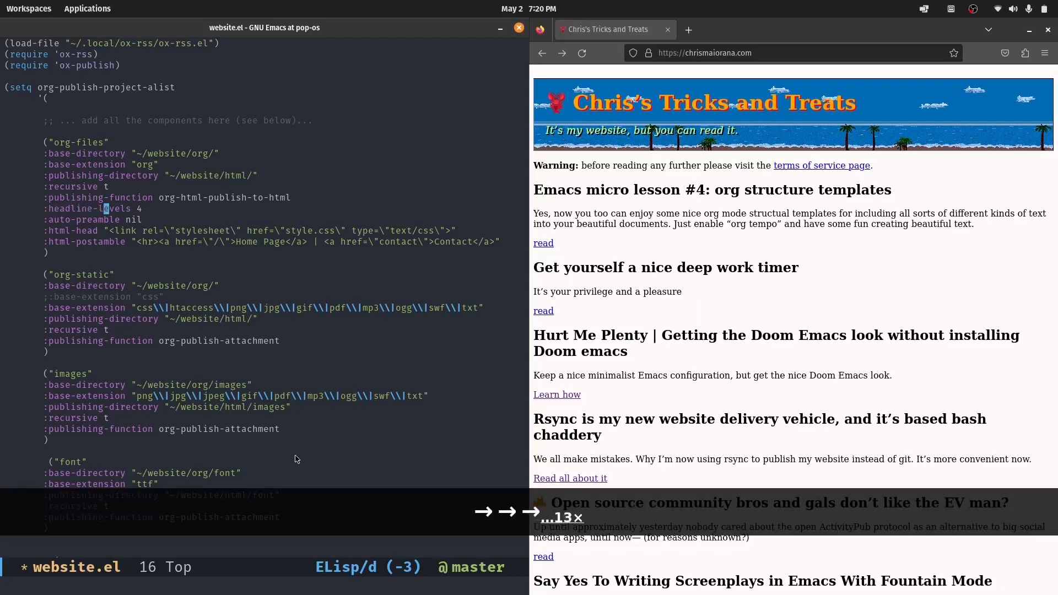
key(Down)
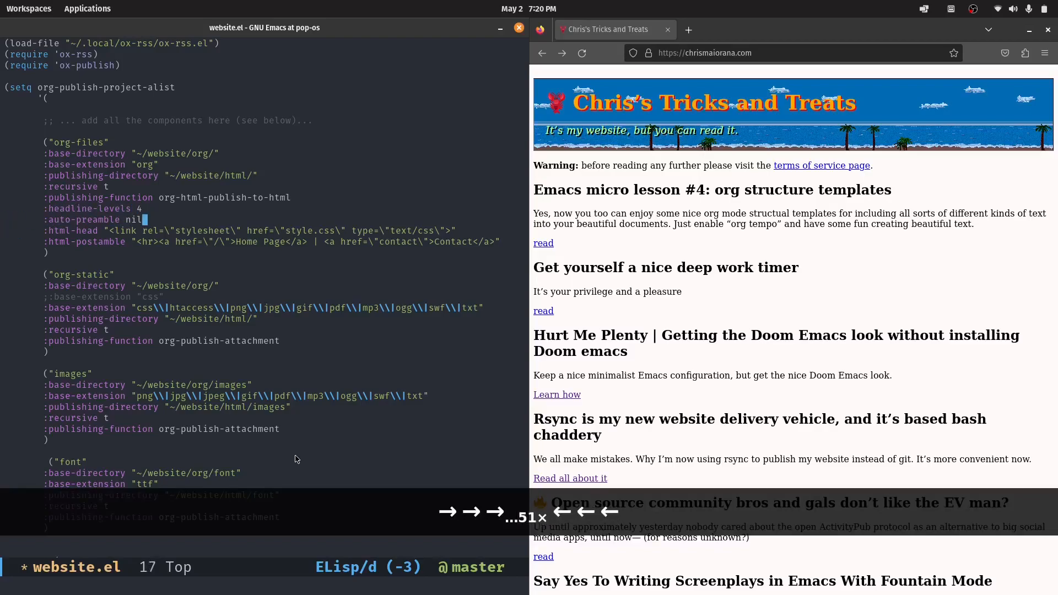
key(down)
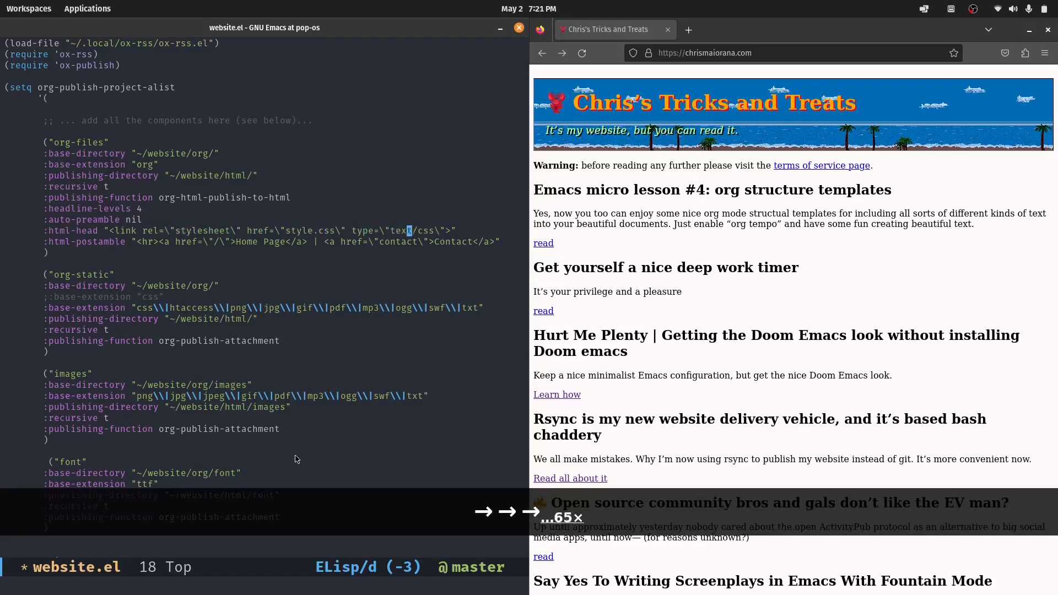
key(Down)
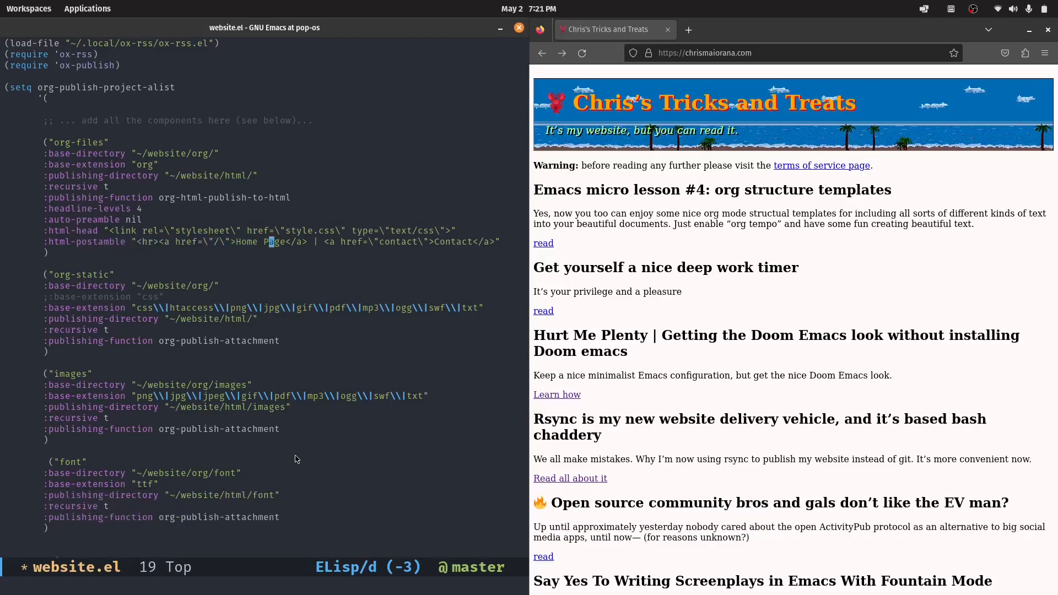
mouse_move(386, 267)
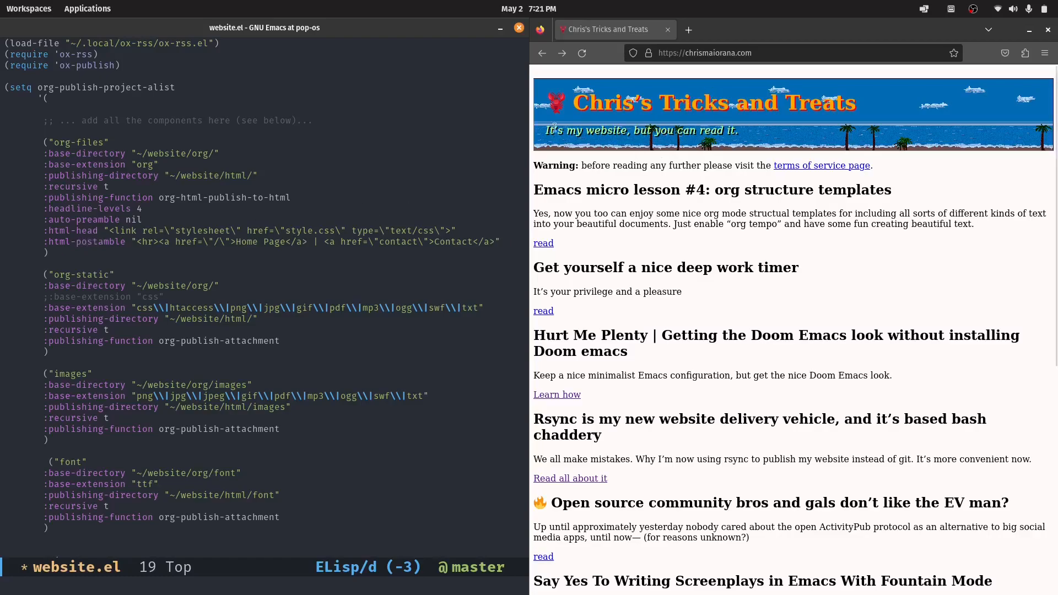
- Check the footer's Contact link in Firefox and scroll back to the top
scroll(down, 3)
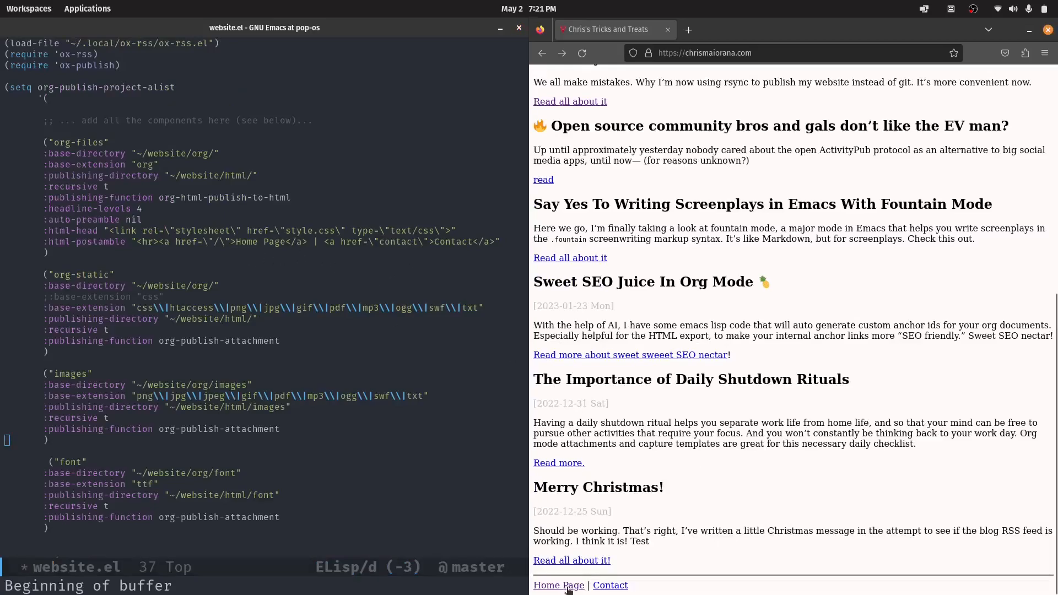
mouse_move(610, 586)
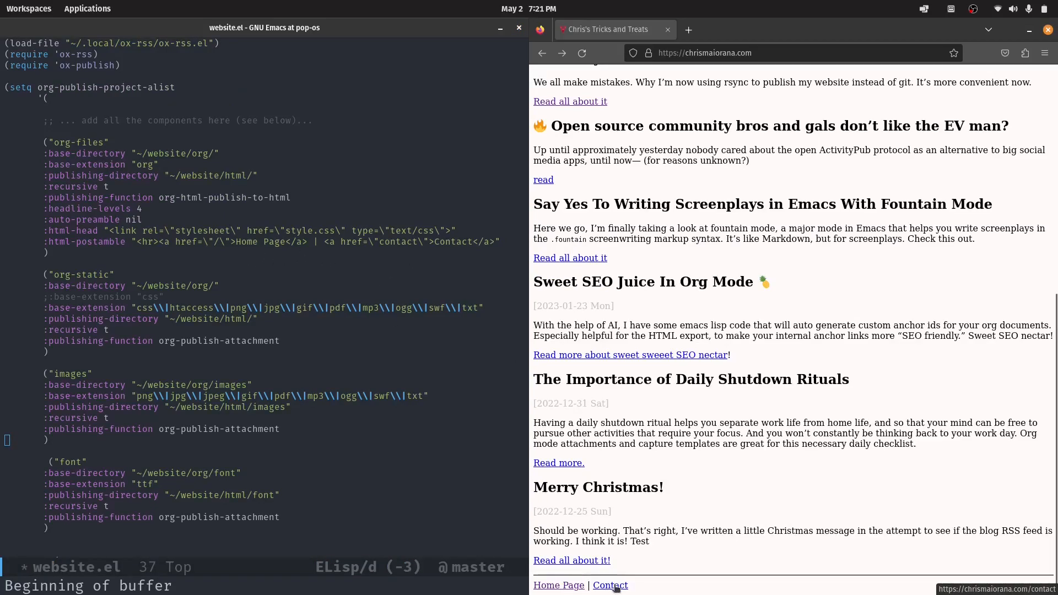
click(610, 585)
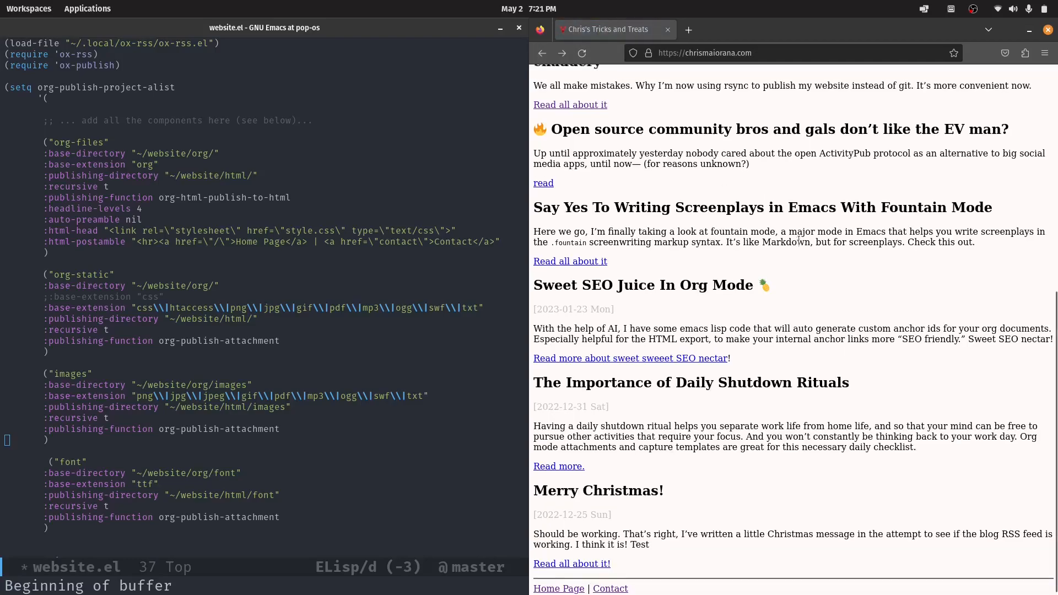
scroll(up, 3)
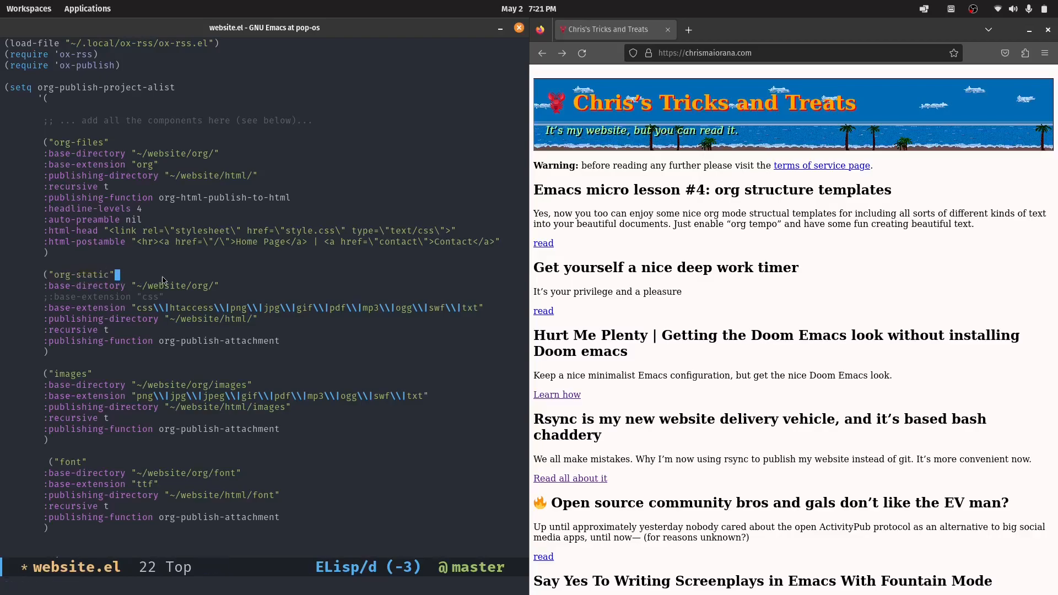
double_click(164, 286)
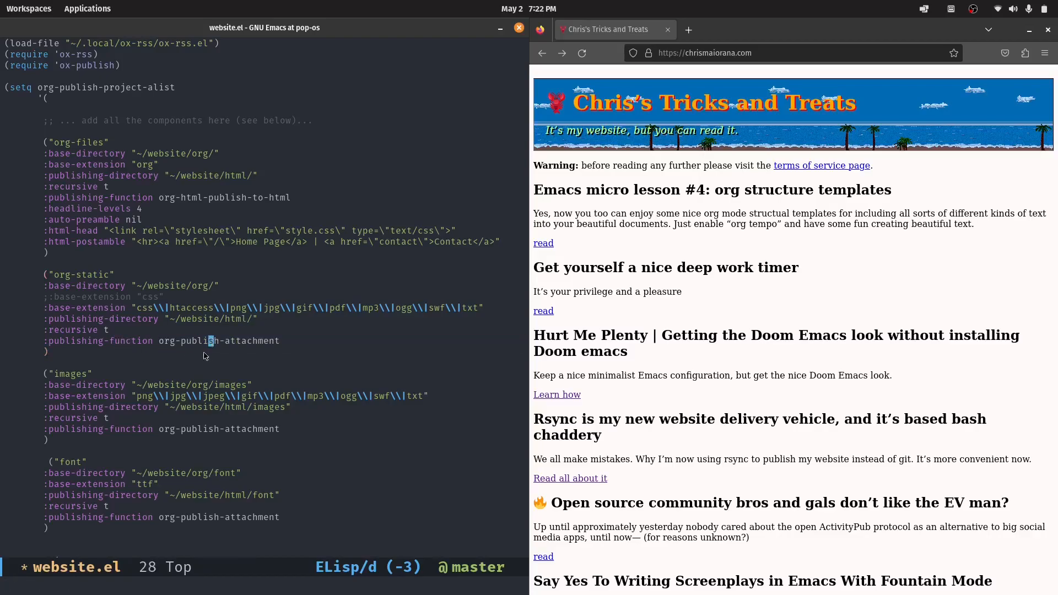
double_click(195, 340)
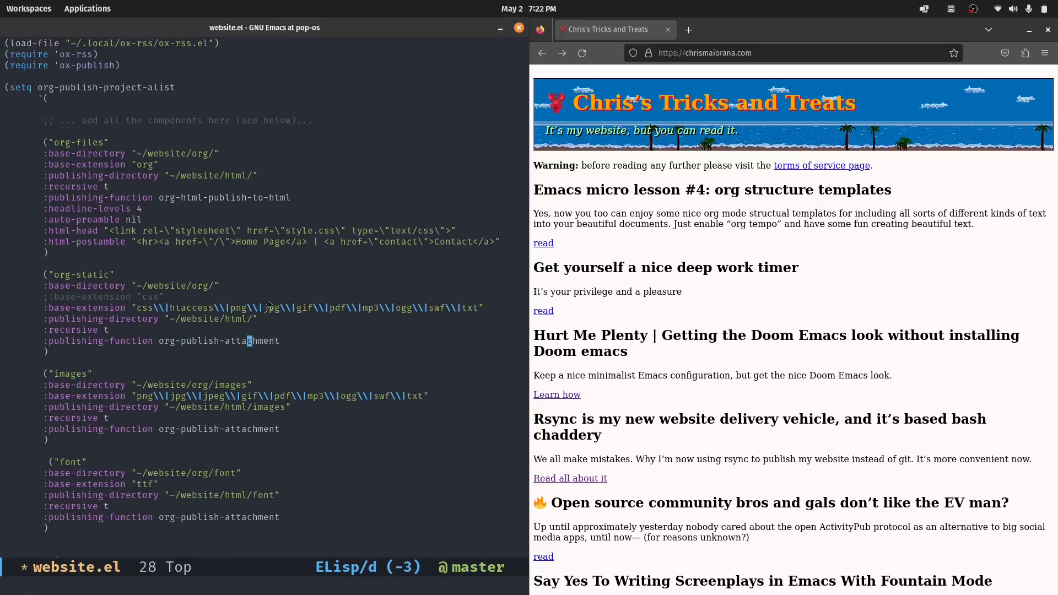
mouse_move(304, 363)
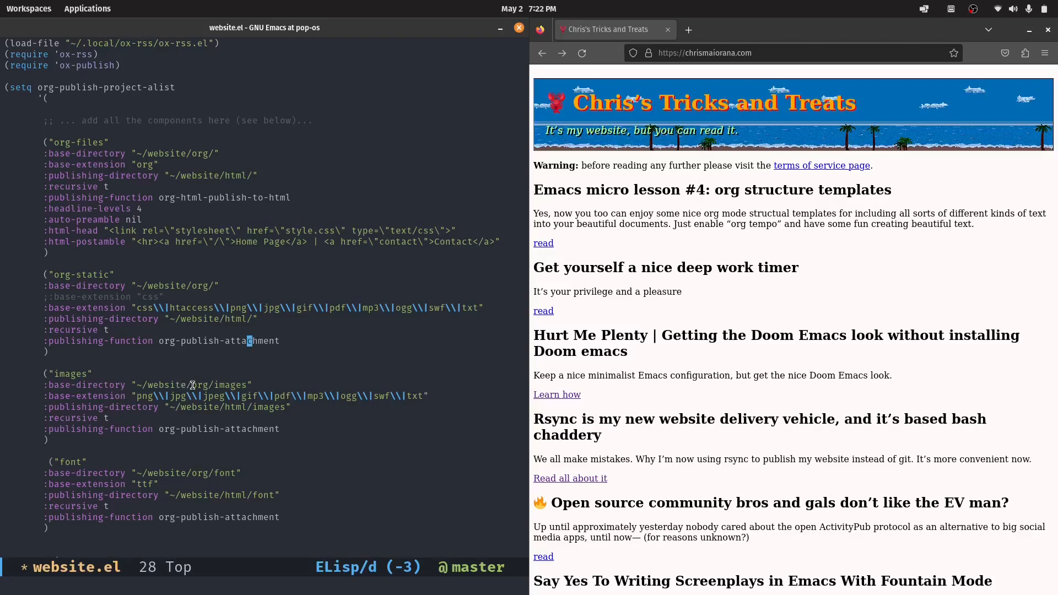
scroll(down, 3)
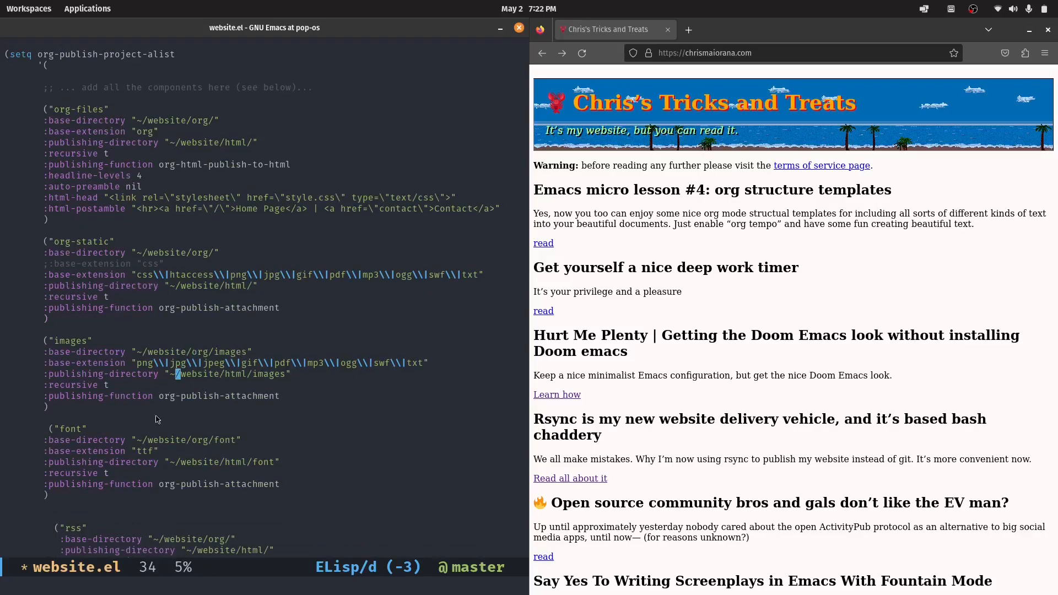
click(101, 198)
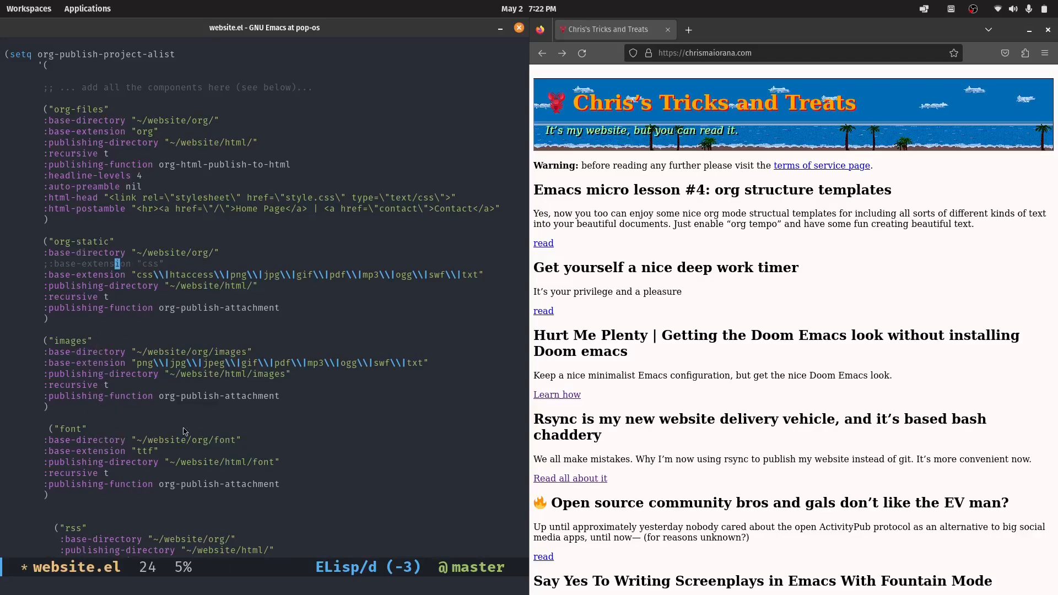
- Scroll down to the rss component and point out its absolute URL setting
scroll(down, 3)
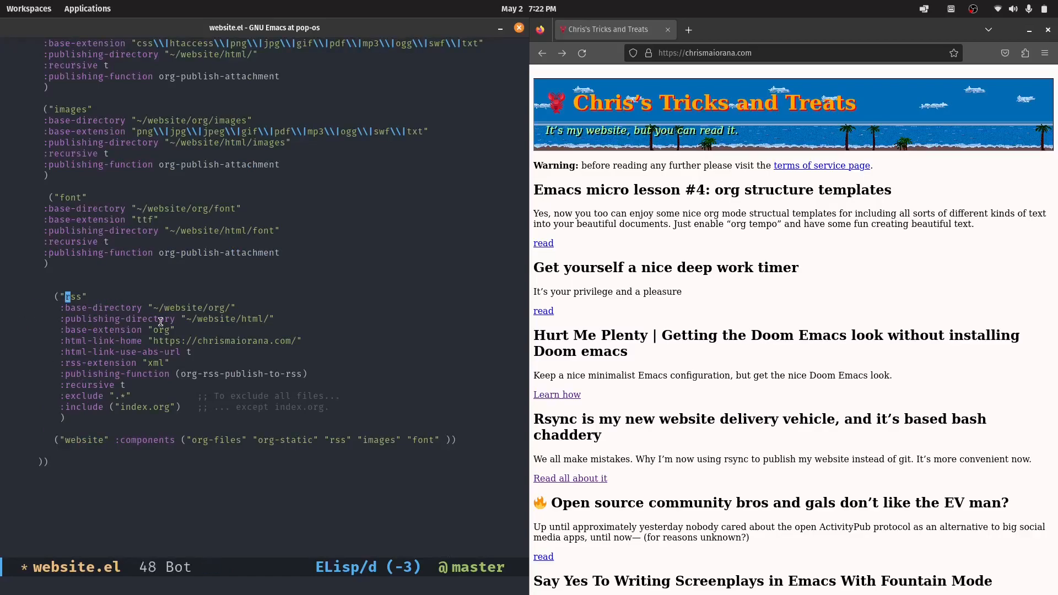
mouse_move(98, 321)
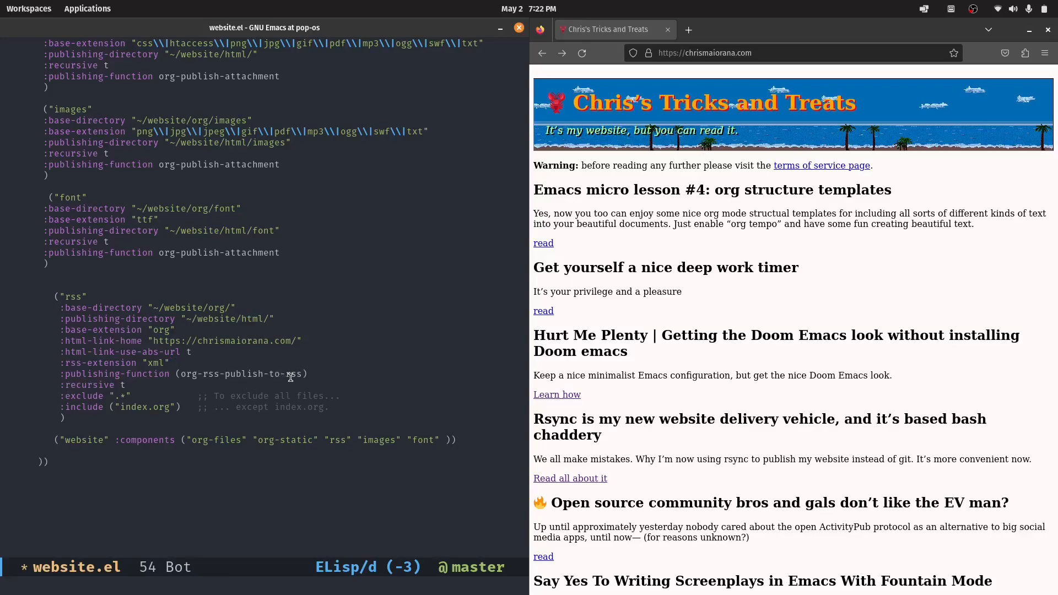
mouse_move(114, 45)
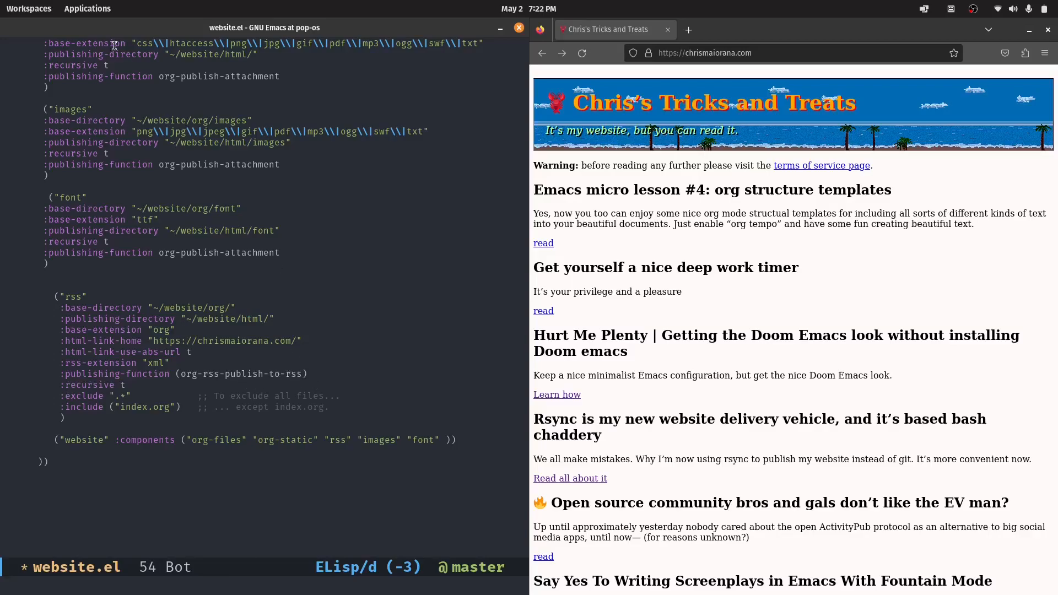
mouse_move(182, 355)
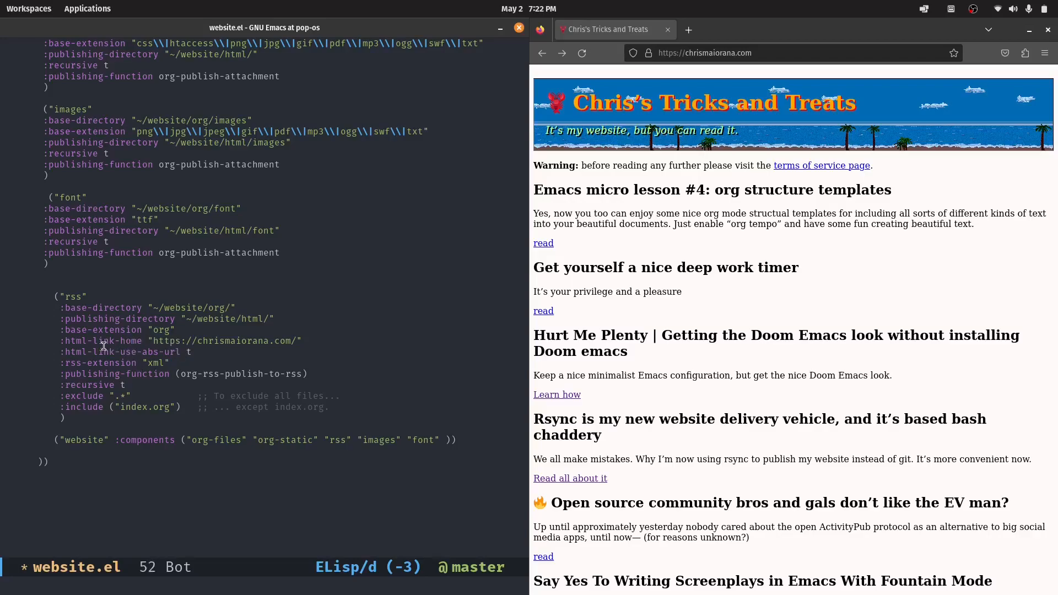
mouse_move(160, 344)
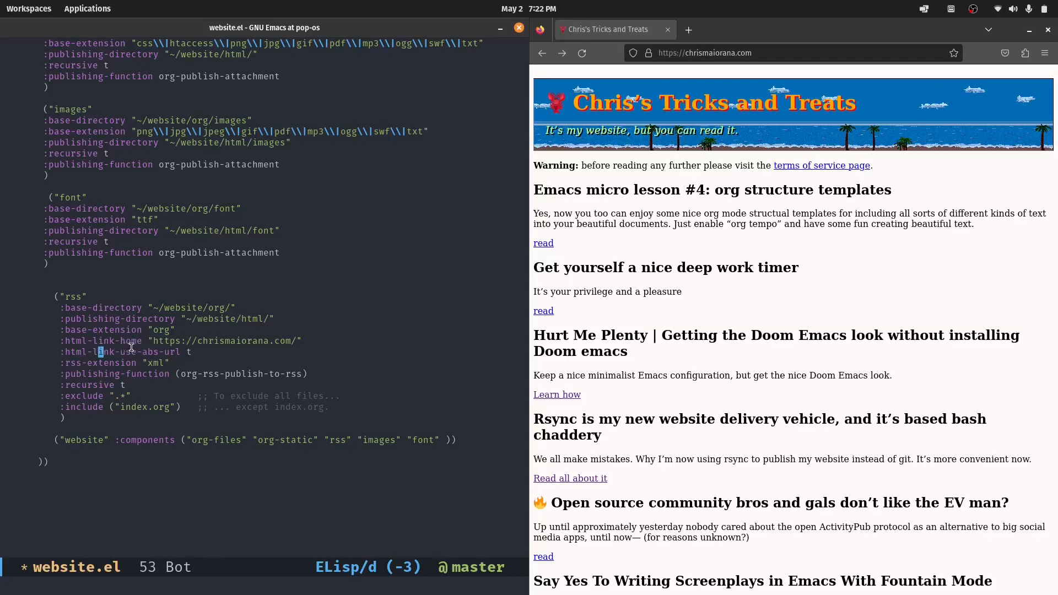
mouse_move(225, 344)
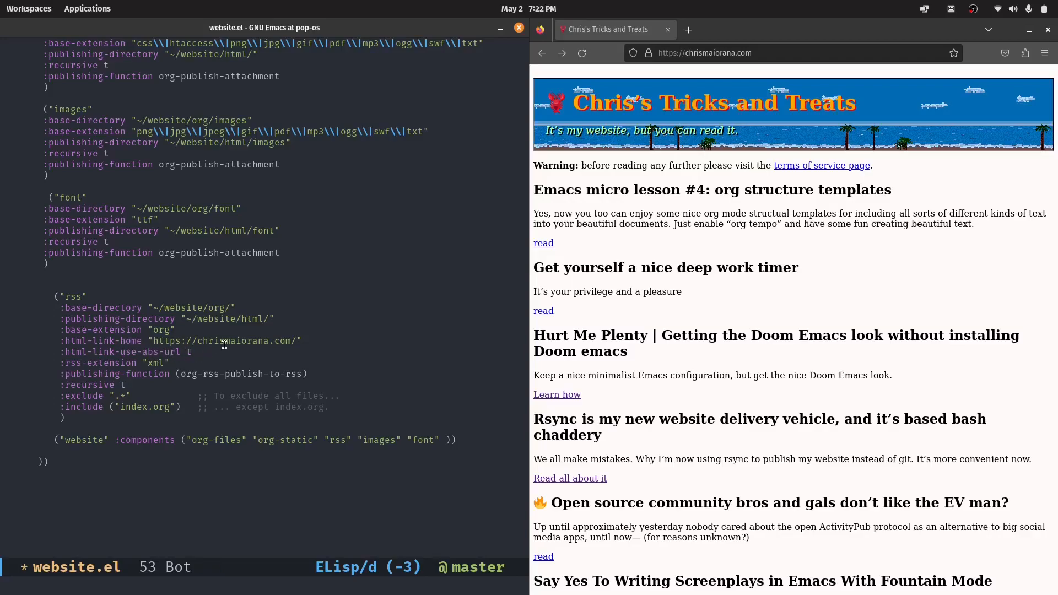
mouse_move(229, 331)
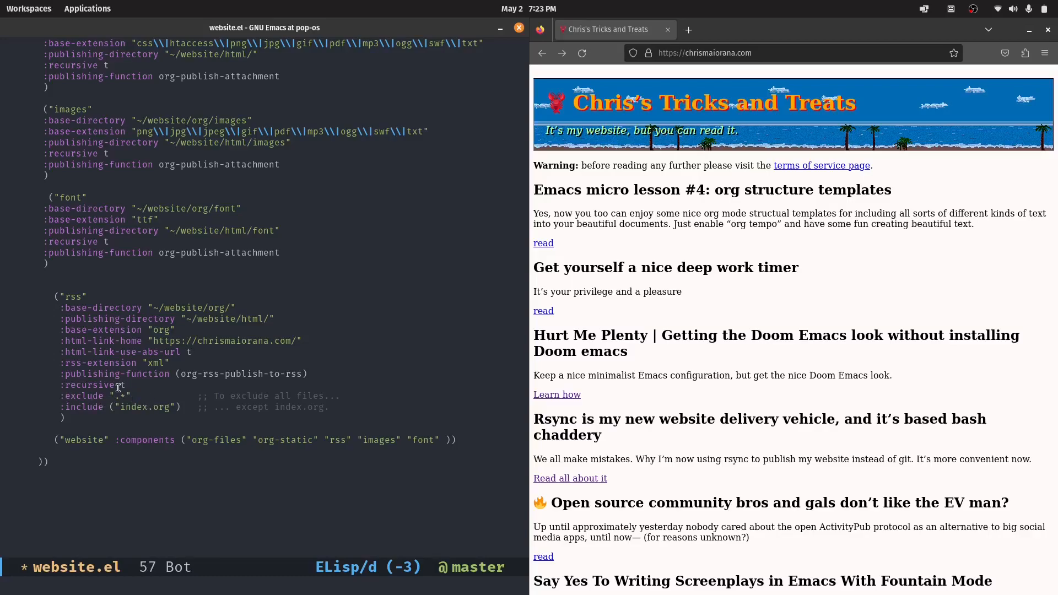
mouse_move(117, 415)
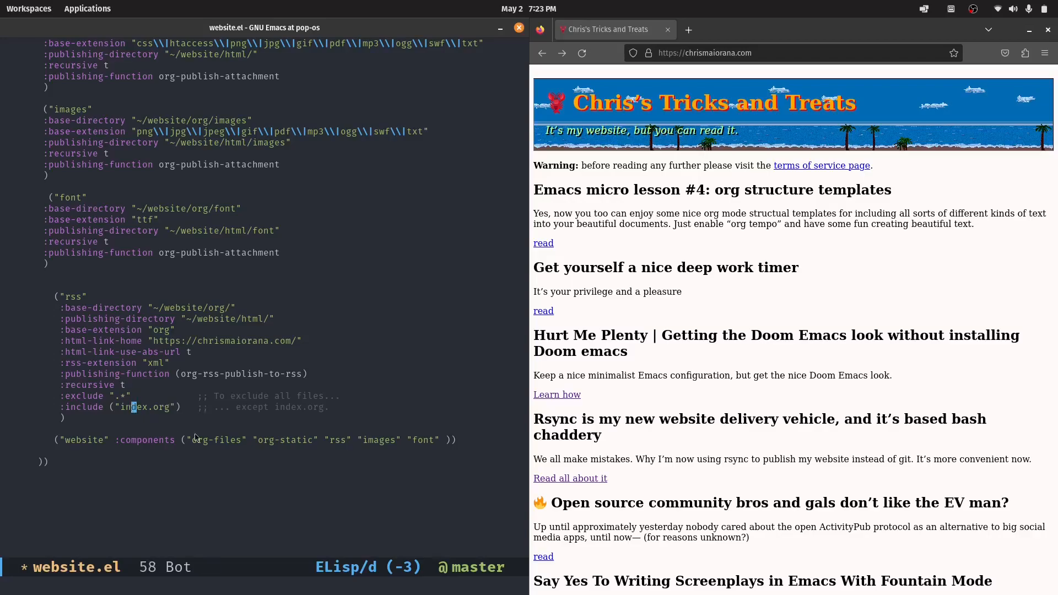
mouse_move(300, 410)
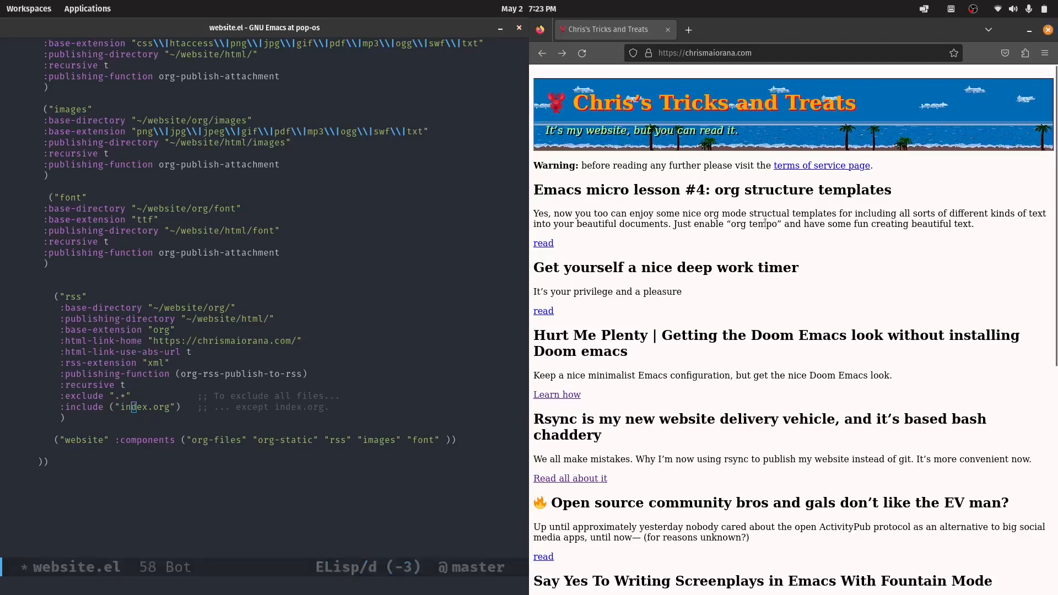
mouse_move(778, 369)
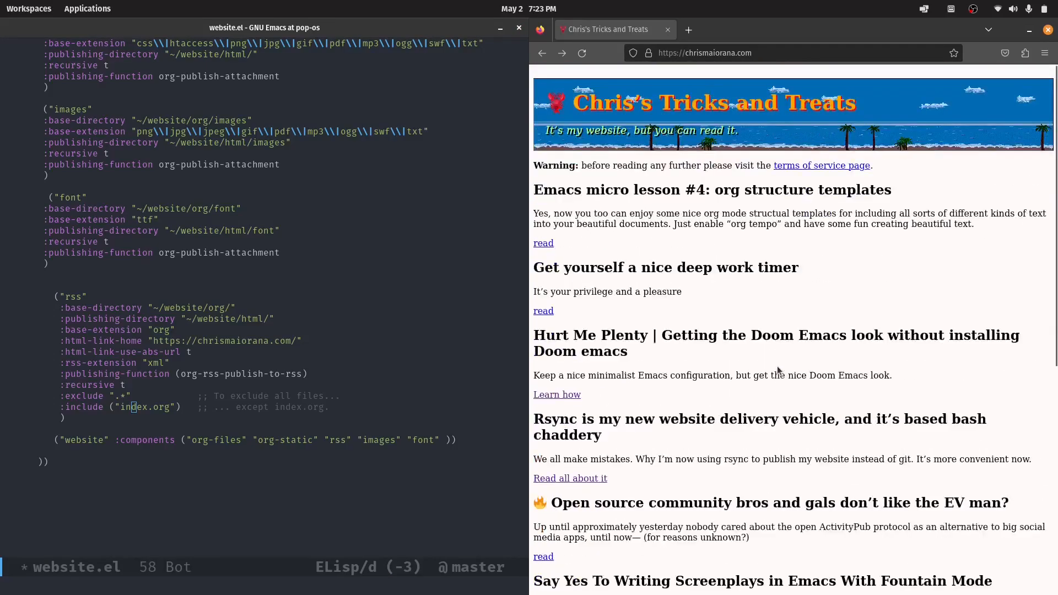
mouse_move(371, 406)
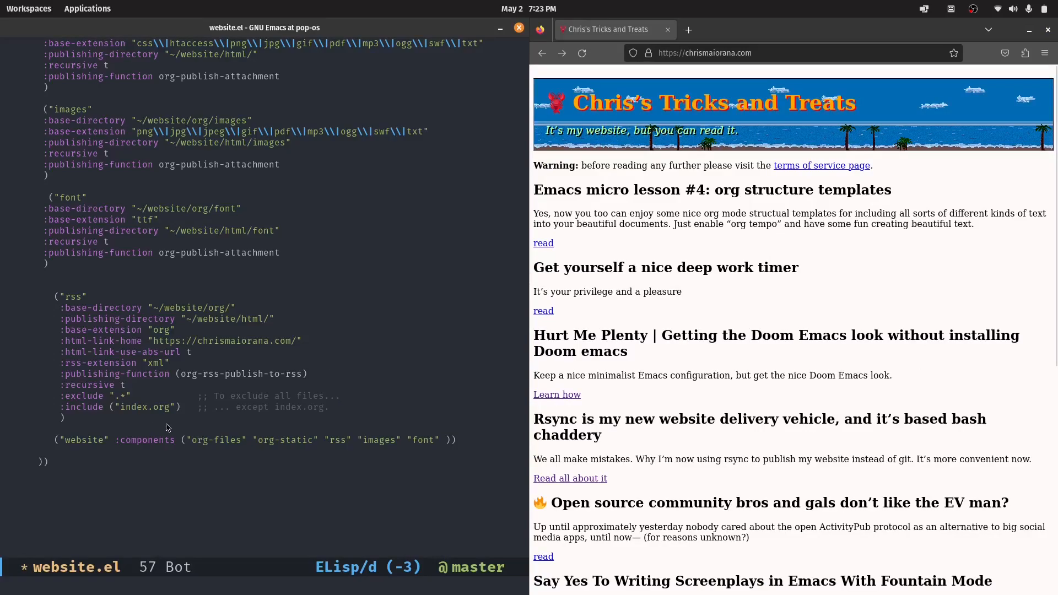
click(147, 352)
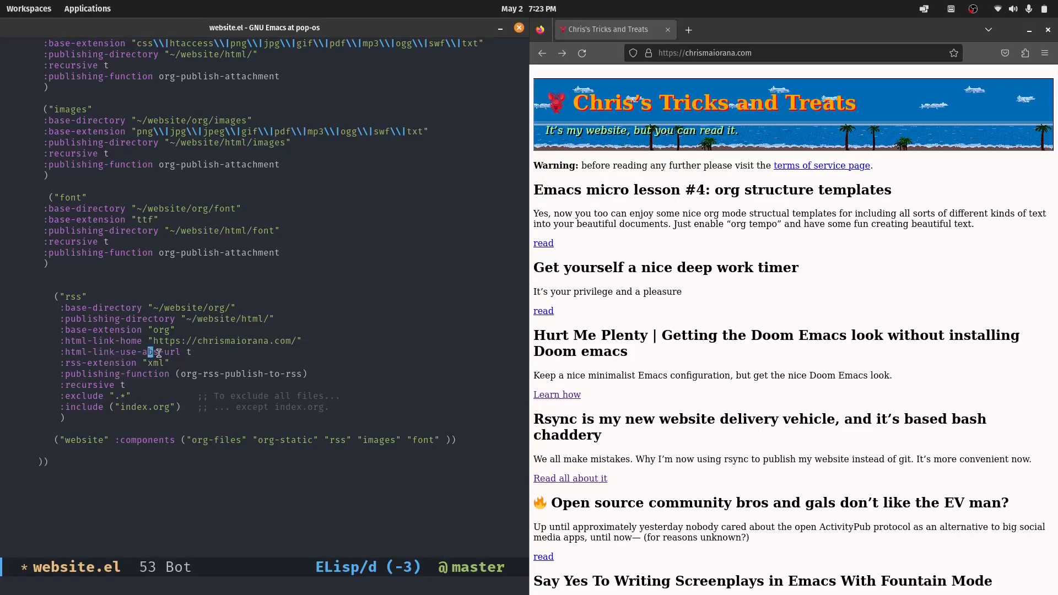
mouse_move(174, 369)
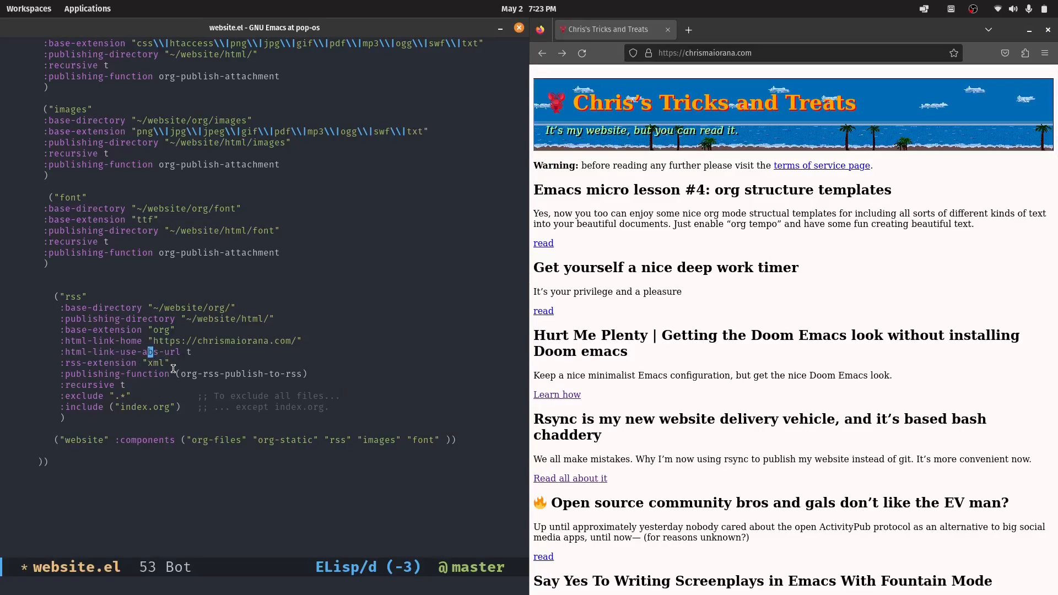
click(138, 307)
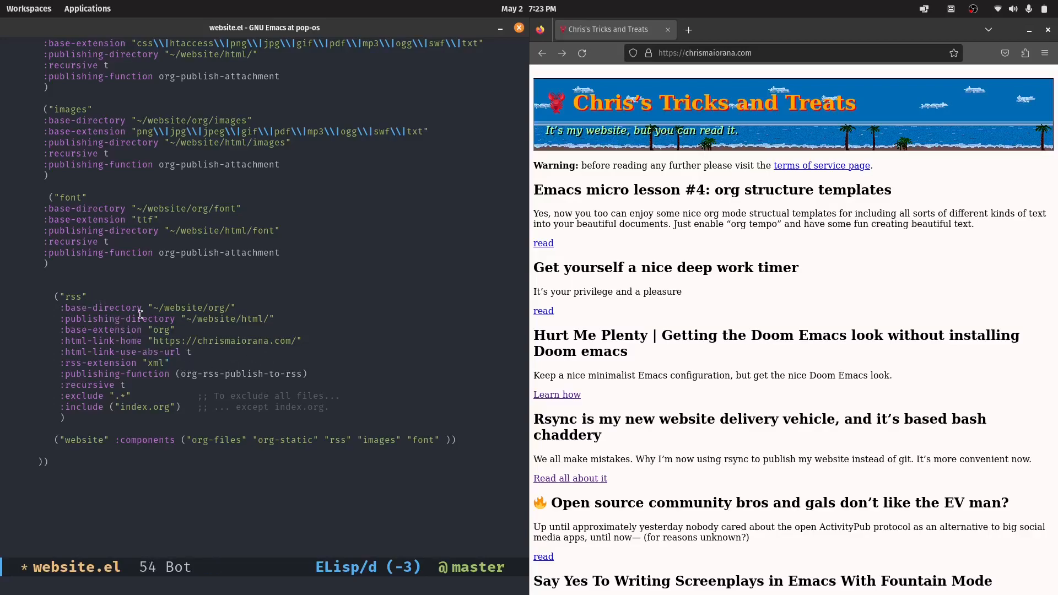
mouse_move(60, 449)
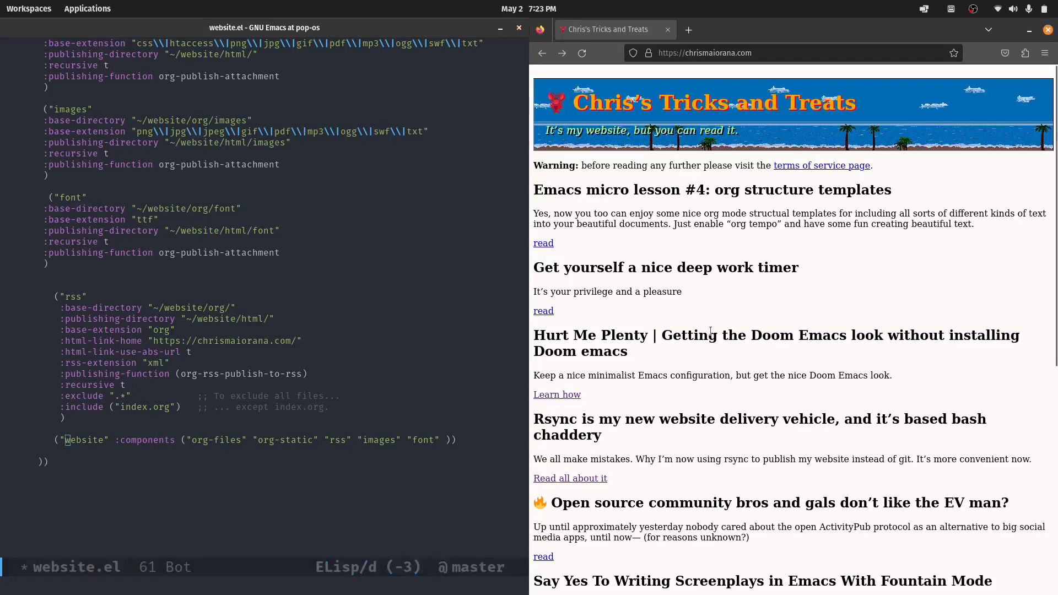
mouse_move(243, 488)
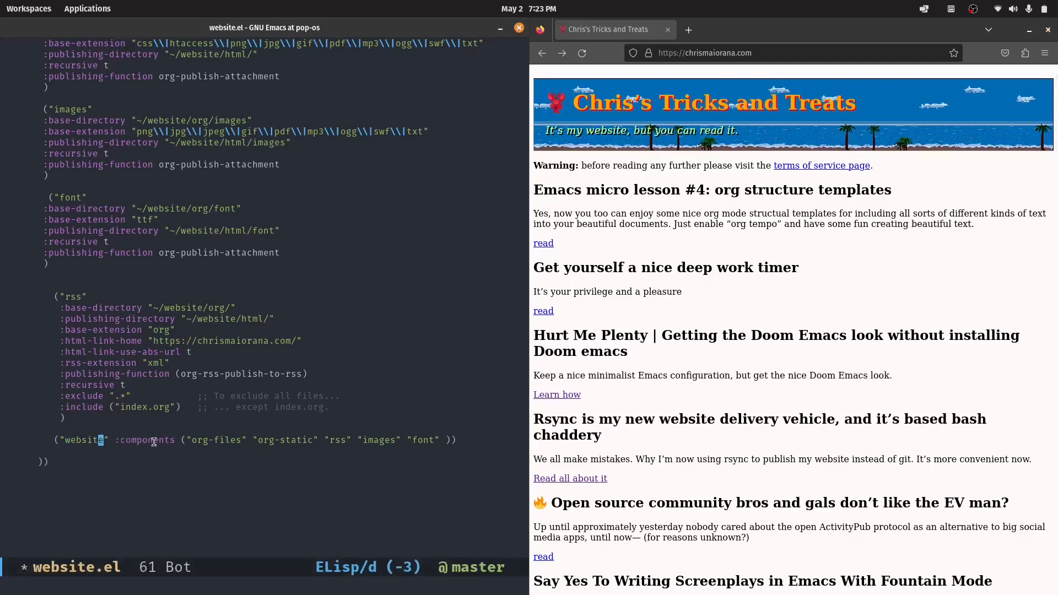
- Scroll back and forth through the rss and combined website project components
scroll(up, 3)
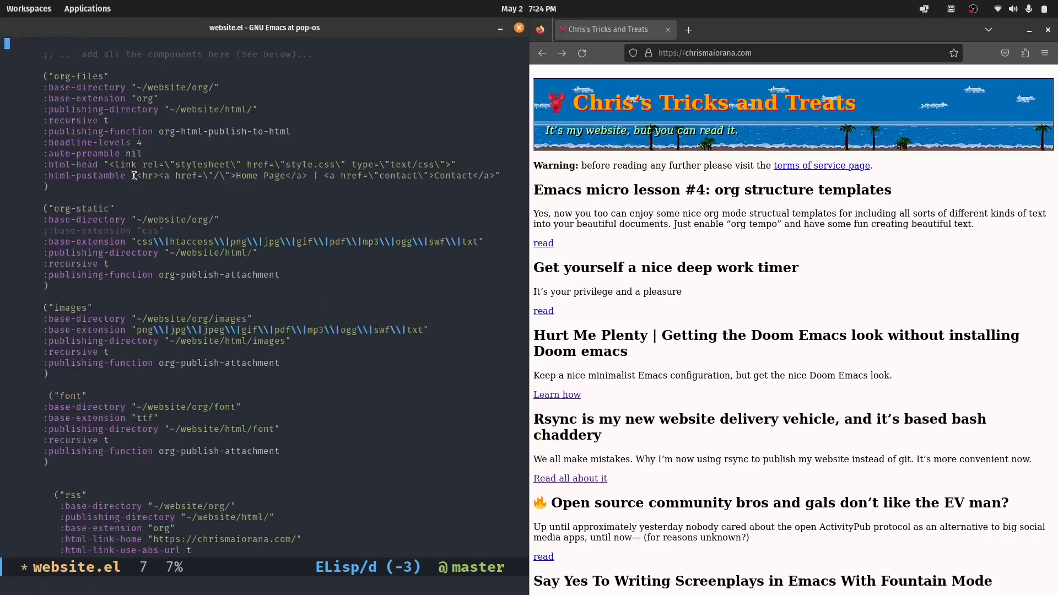
scroll(down, 3)
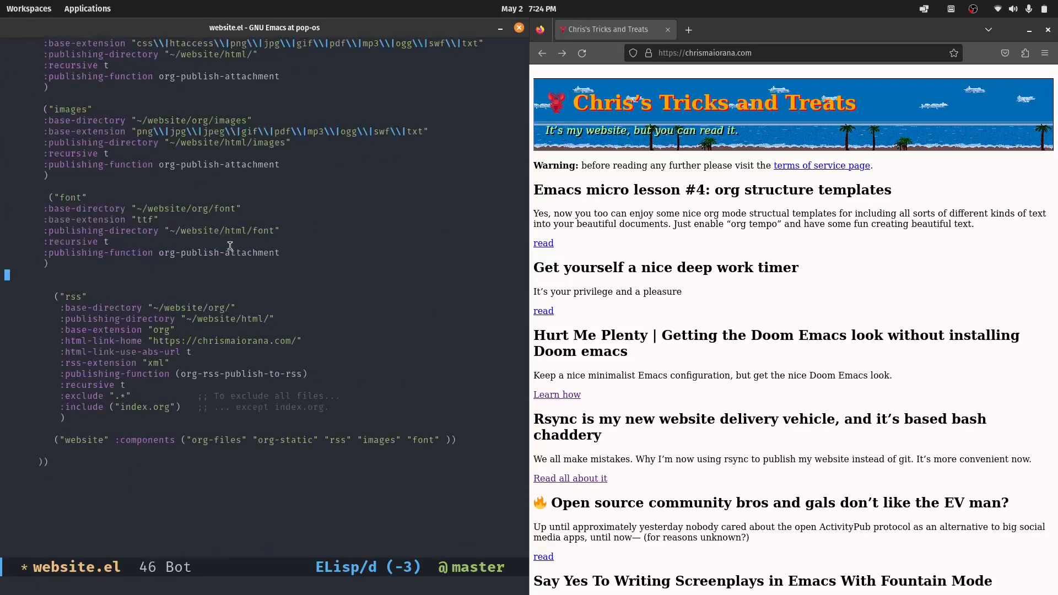
scroll(down, 3)
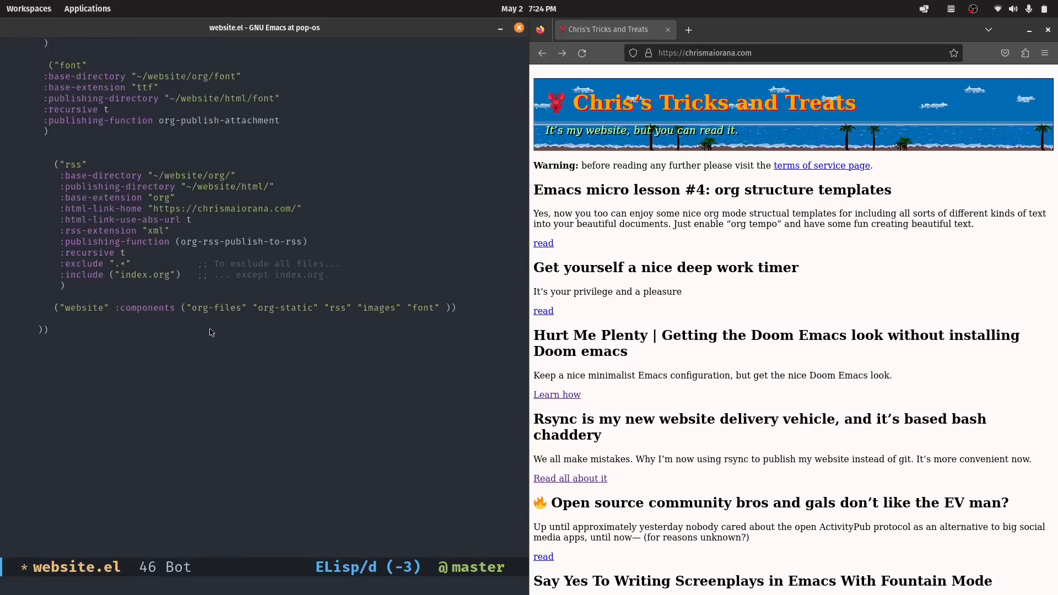
scroll(up, 3)
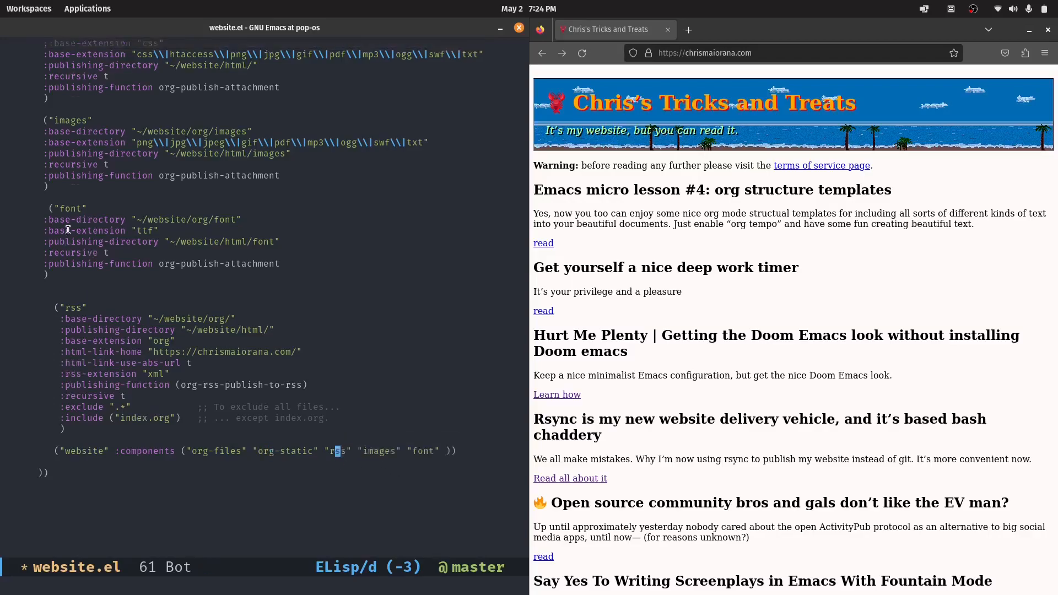
scroll(down, 3)
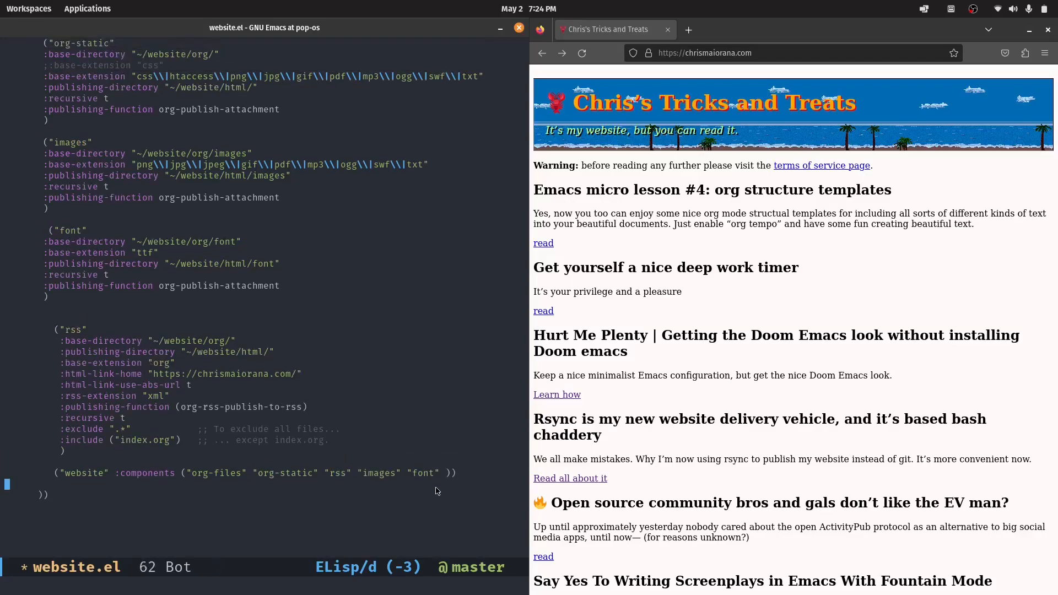
scroll(up, 3)
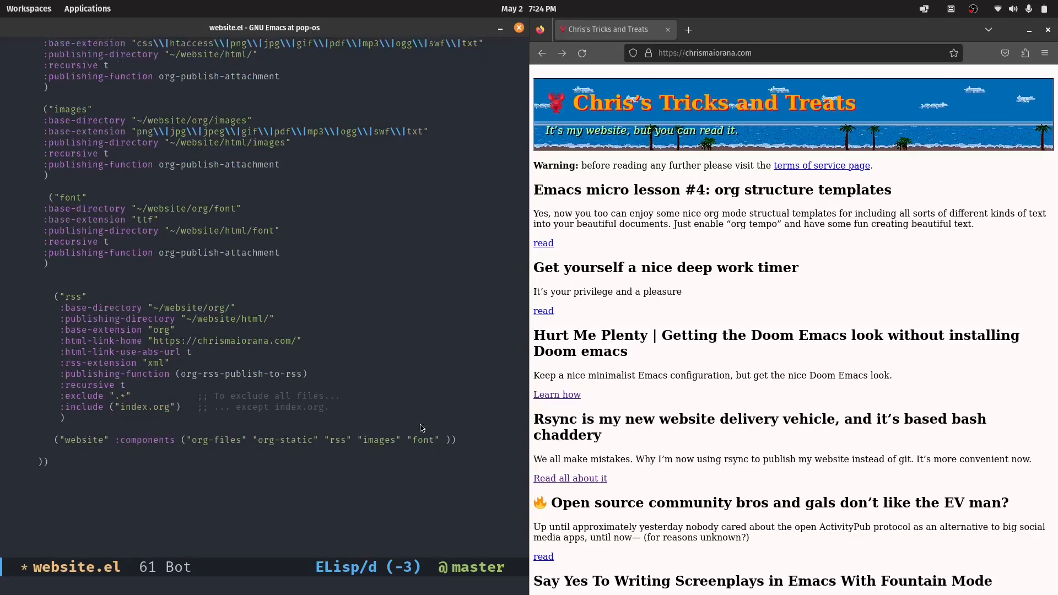
mouse_move(368, 214)
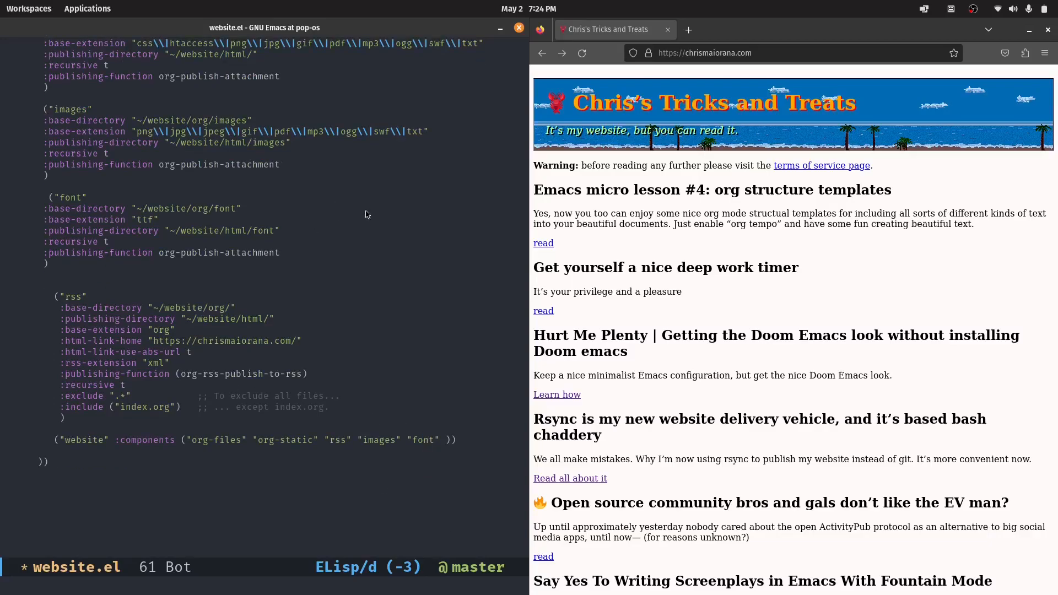
mouse_move(528, 471)
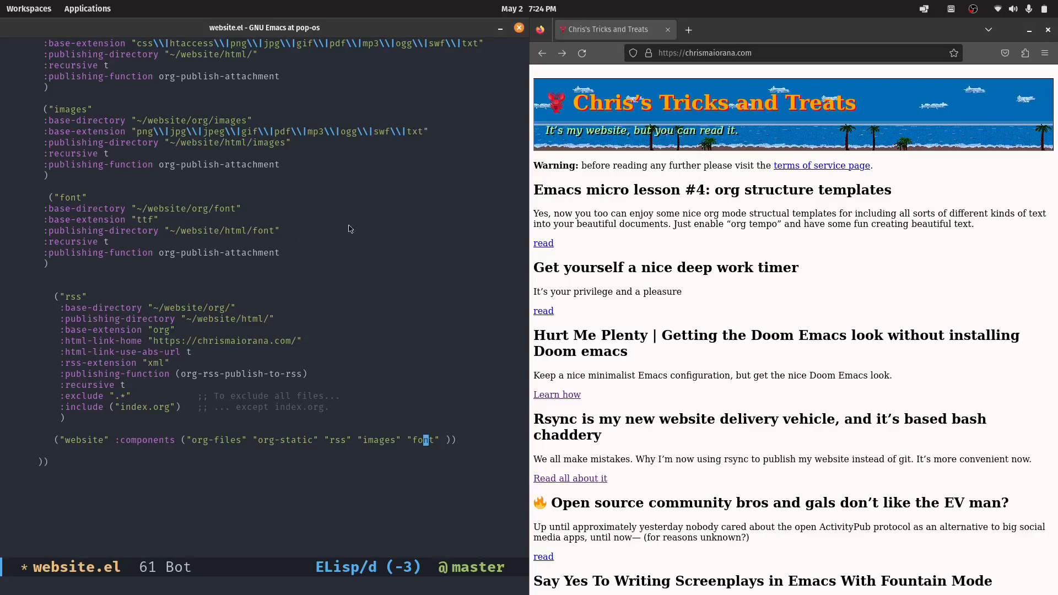
mouse_move(475, 279)
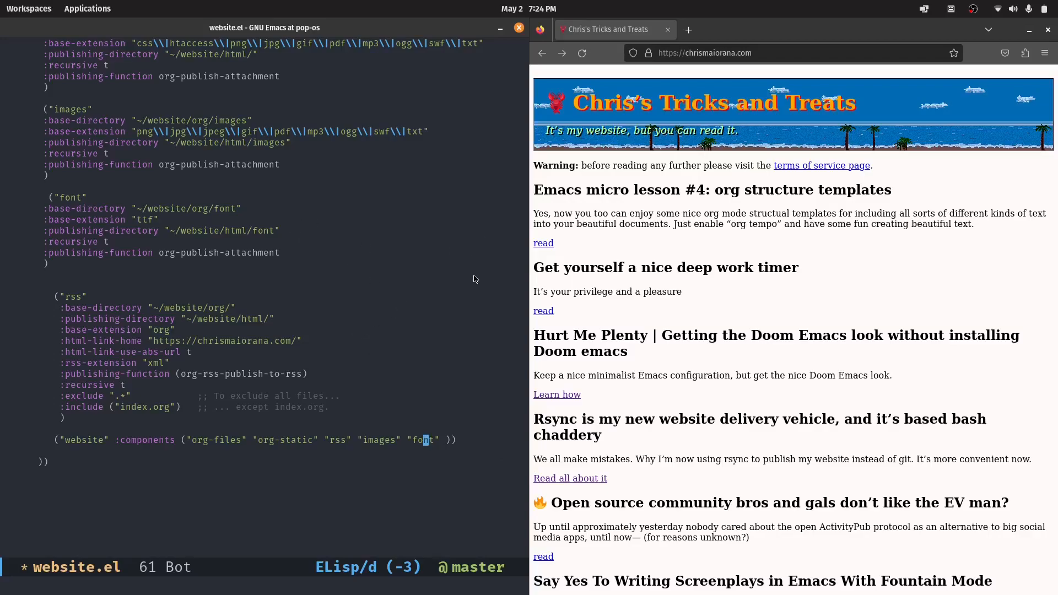
mouse_move(481, 288)
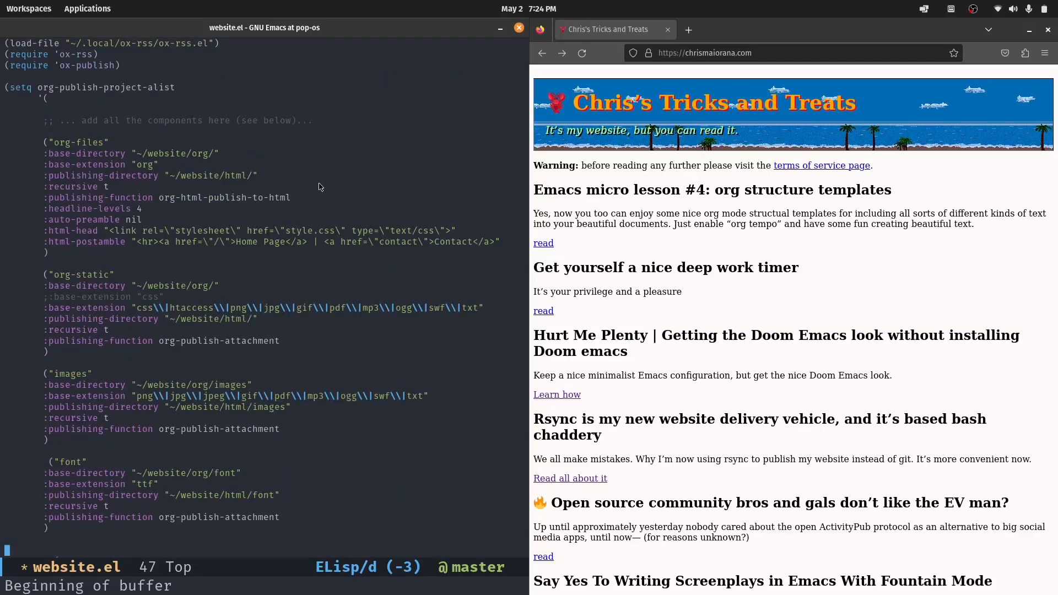
mouse_move(397, 219)
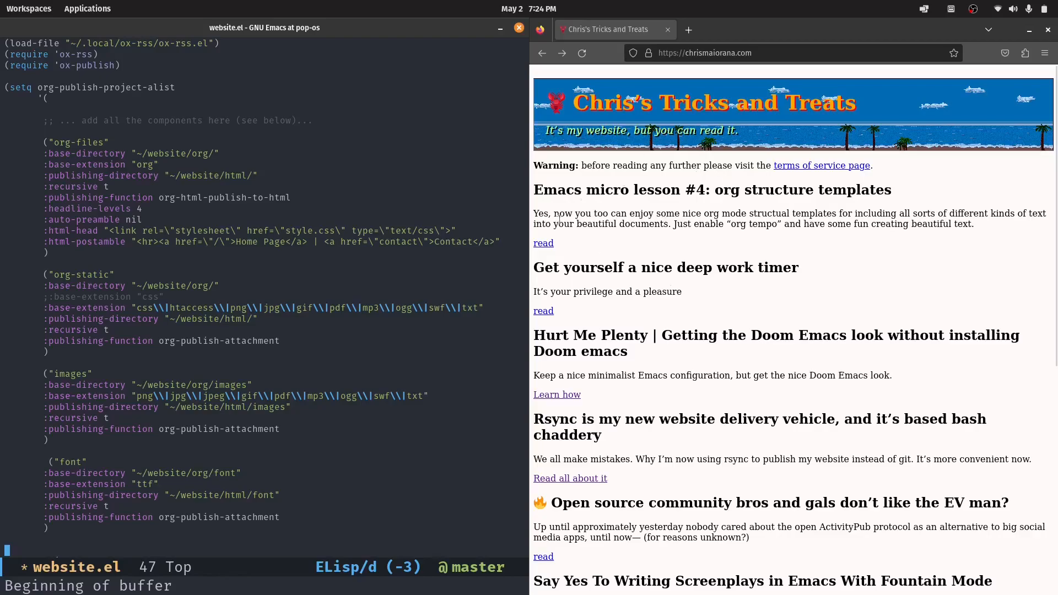
click(704, 53)
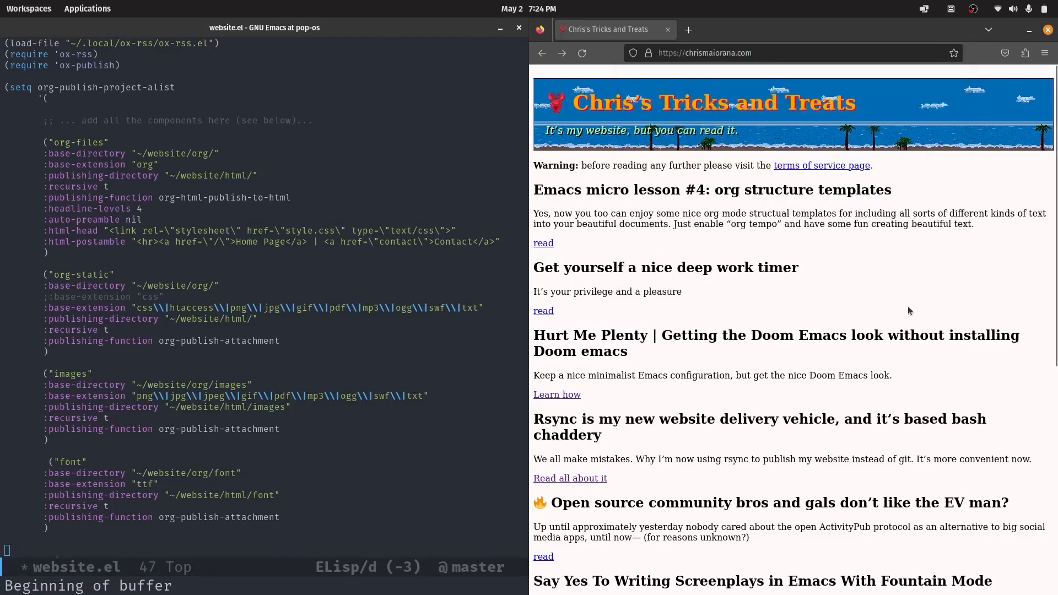
mouse_move(553, 81)
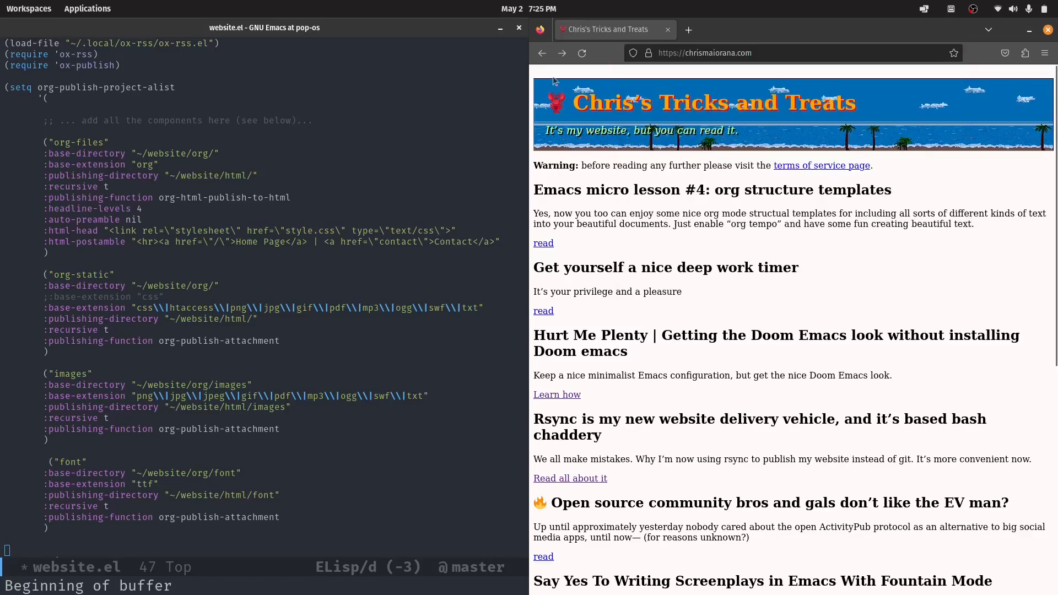
mouse_move(936, 245)
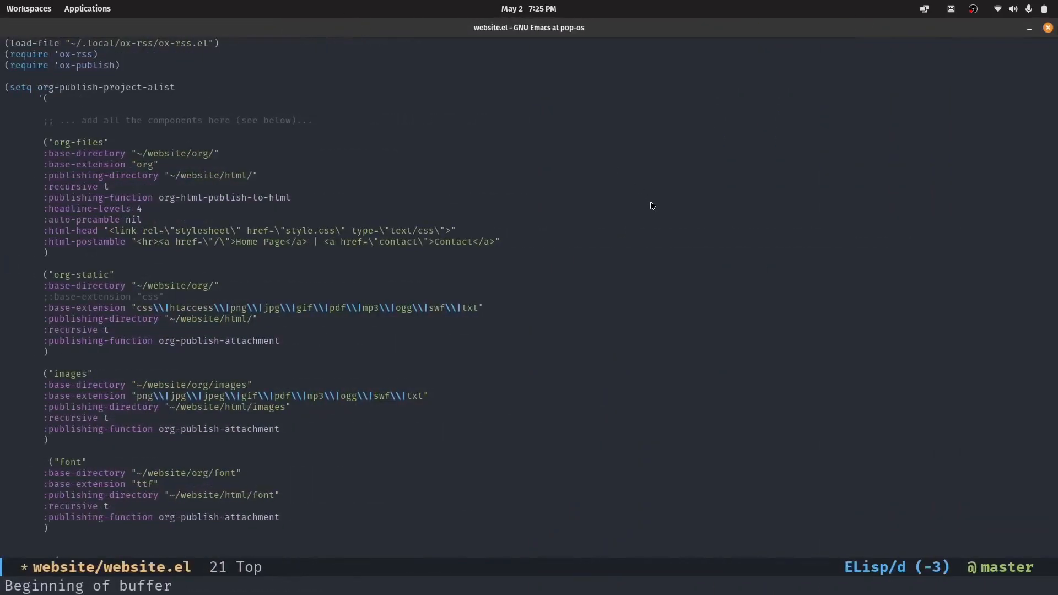
mouse_move(756, 238)
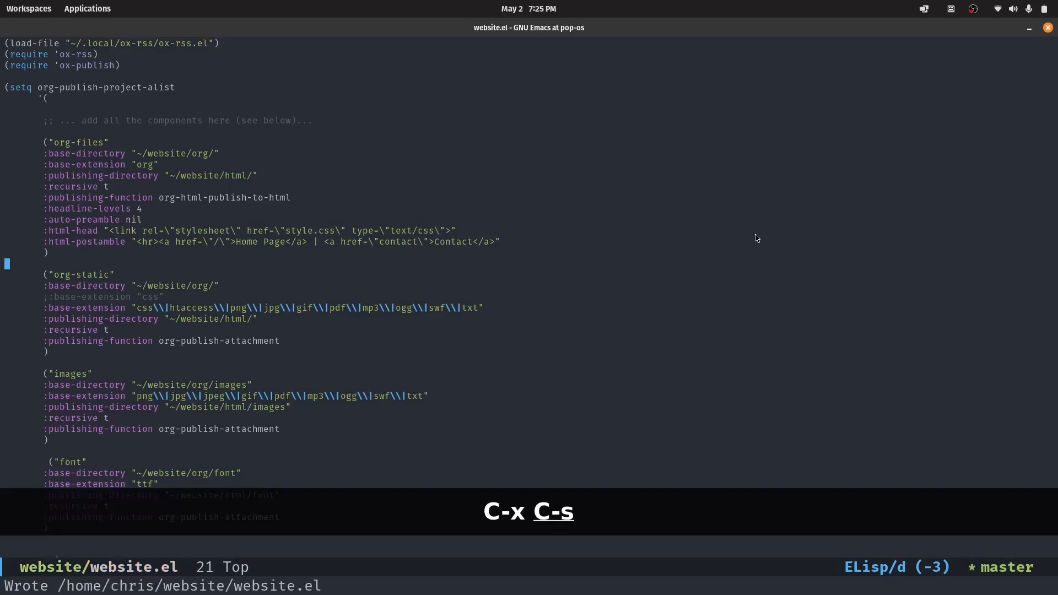
key(Up)
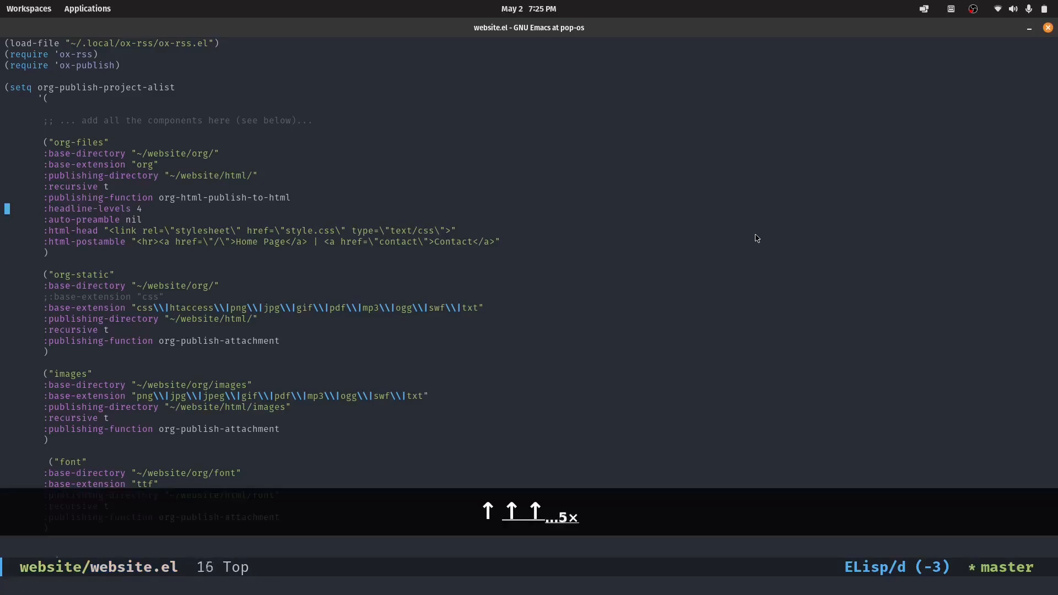
key(up)
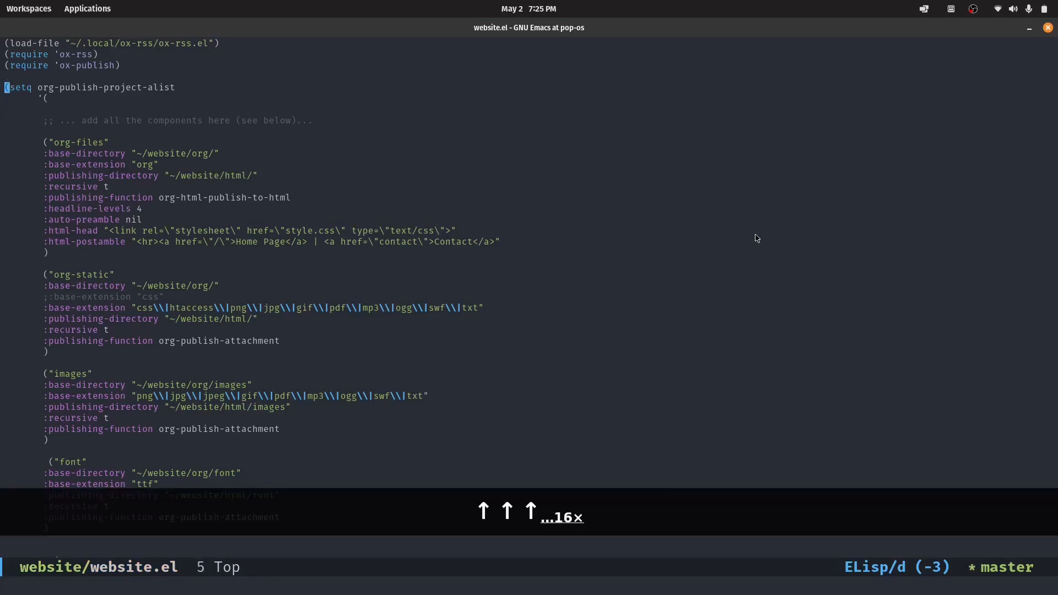
key(Up)
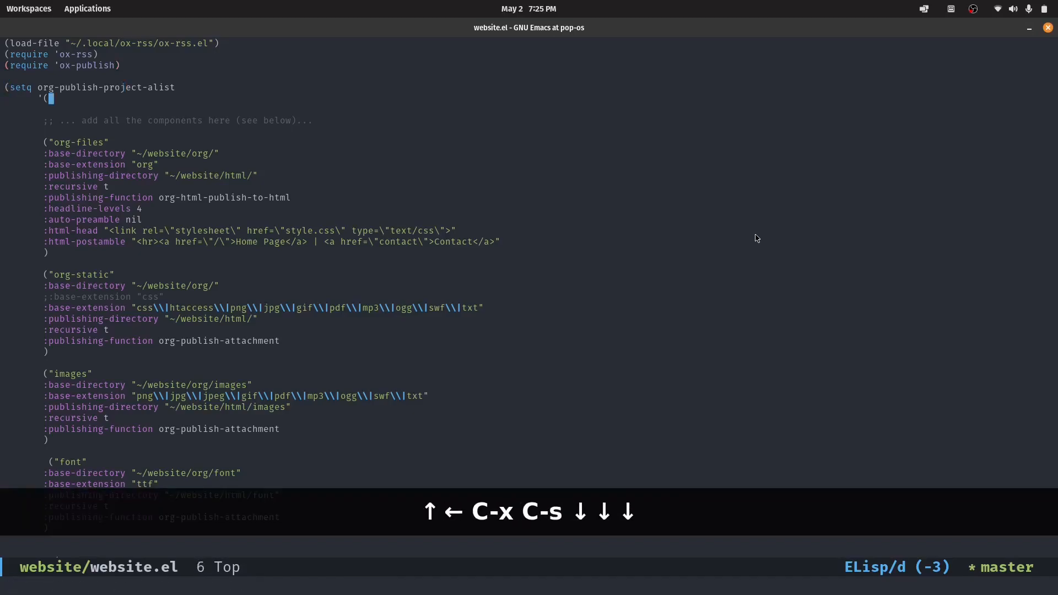
key(Down)
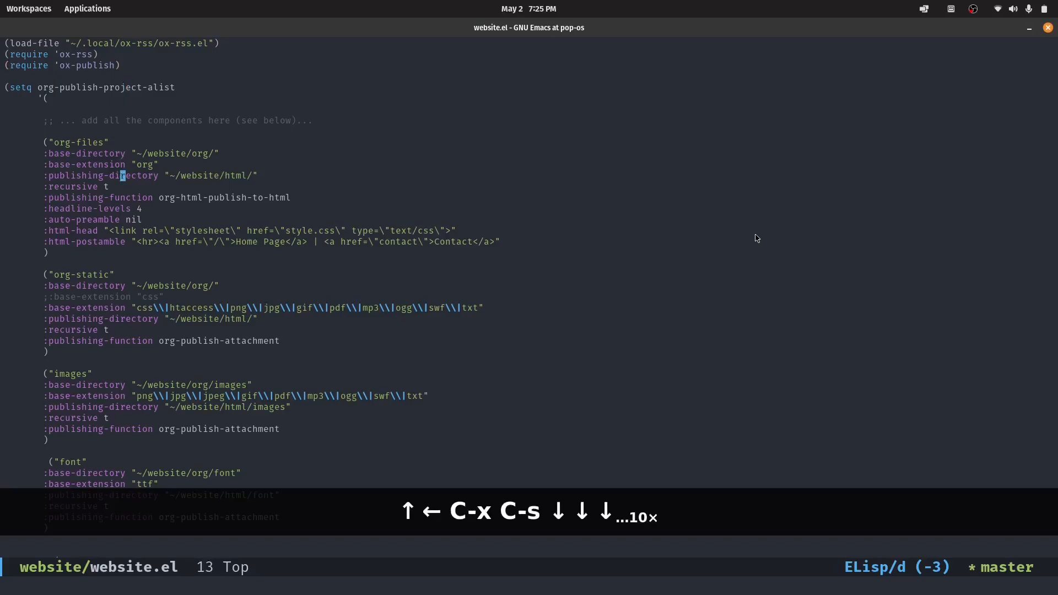
key(Up)
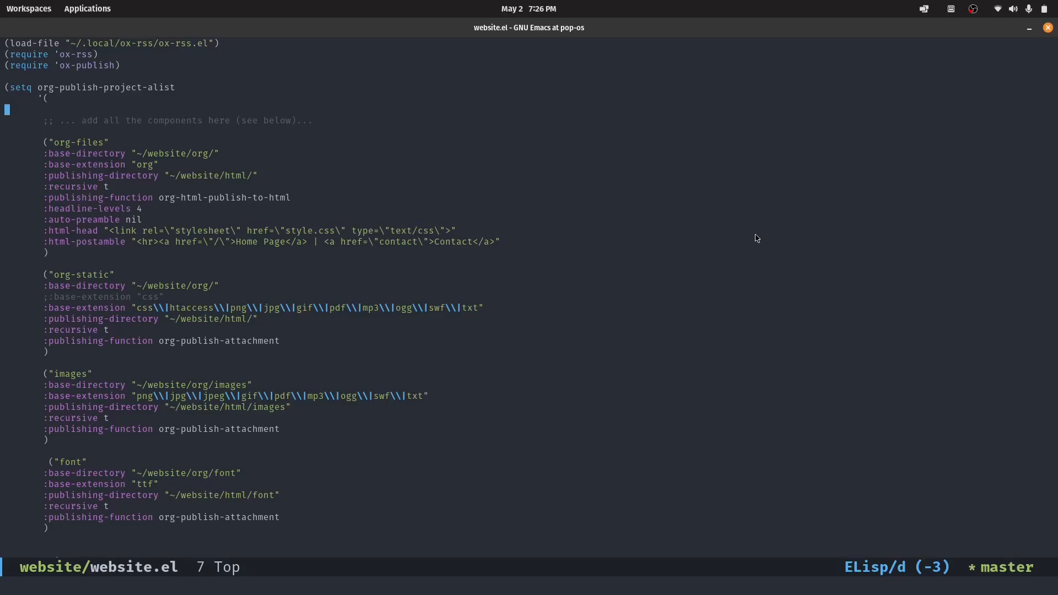
mouse_move(728, 64)
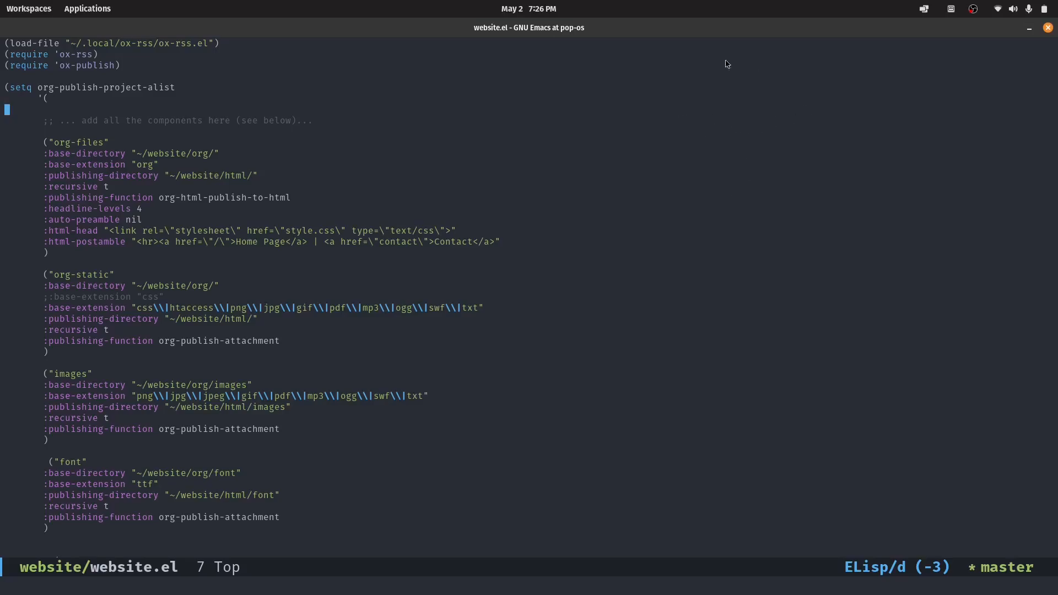
mouse_move(437, 159)
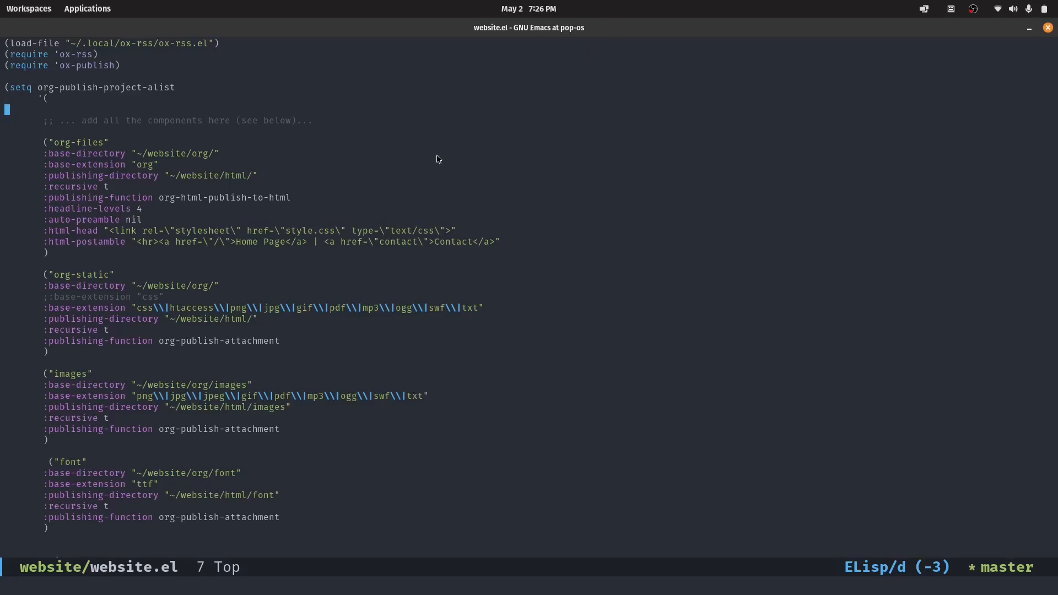
mouse_move(443, 157)
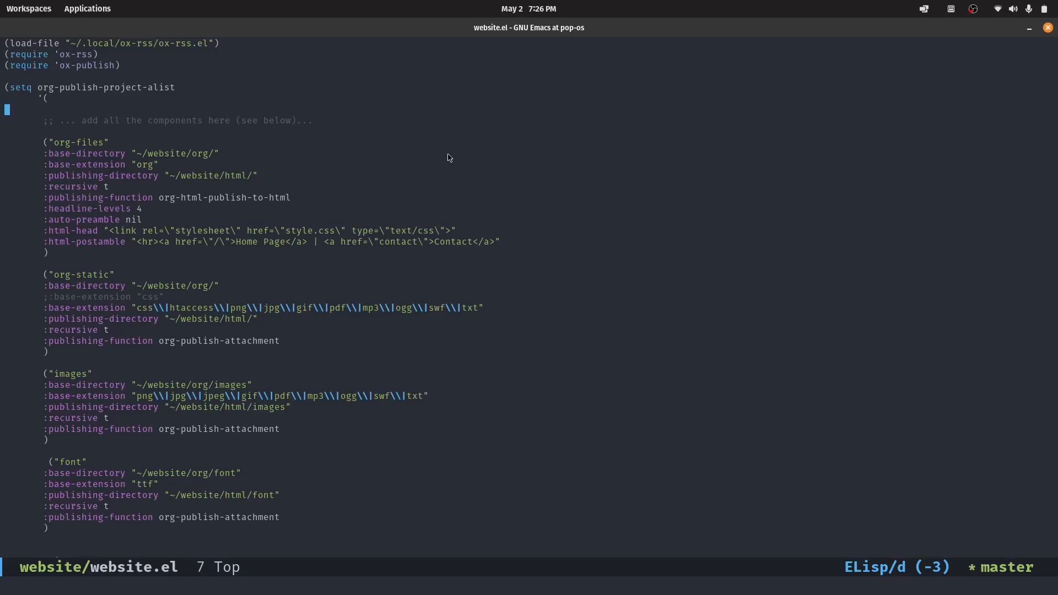
mouse_move(207, 223)
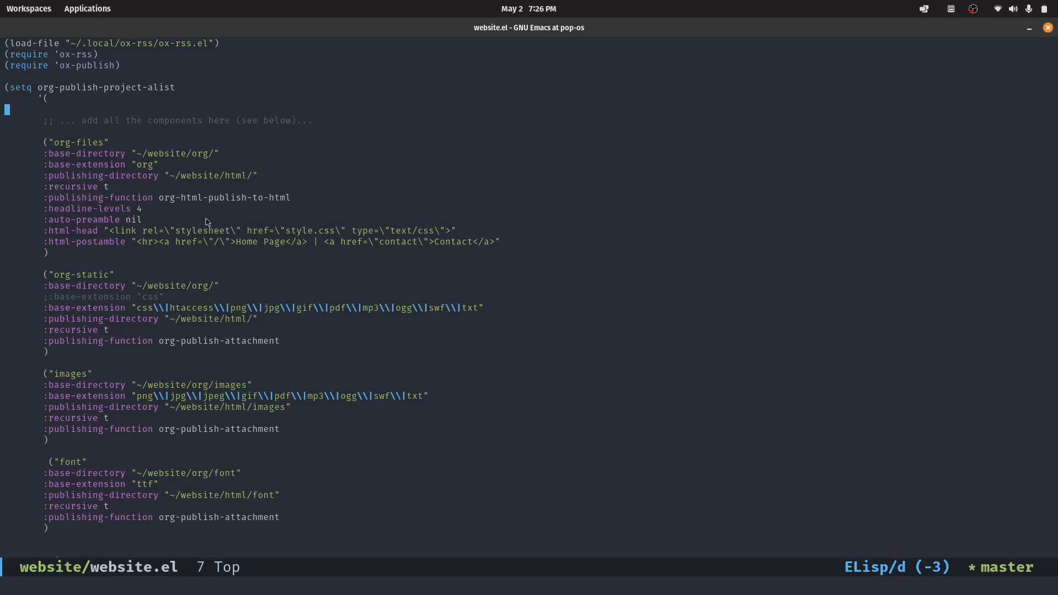
mouse_move(871, 61)
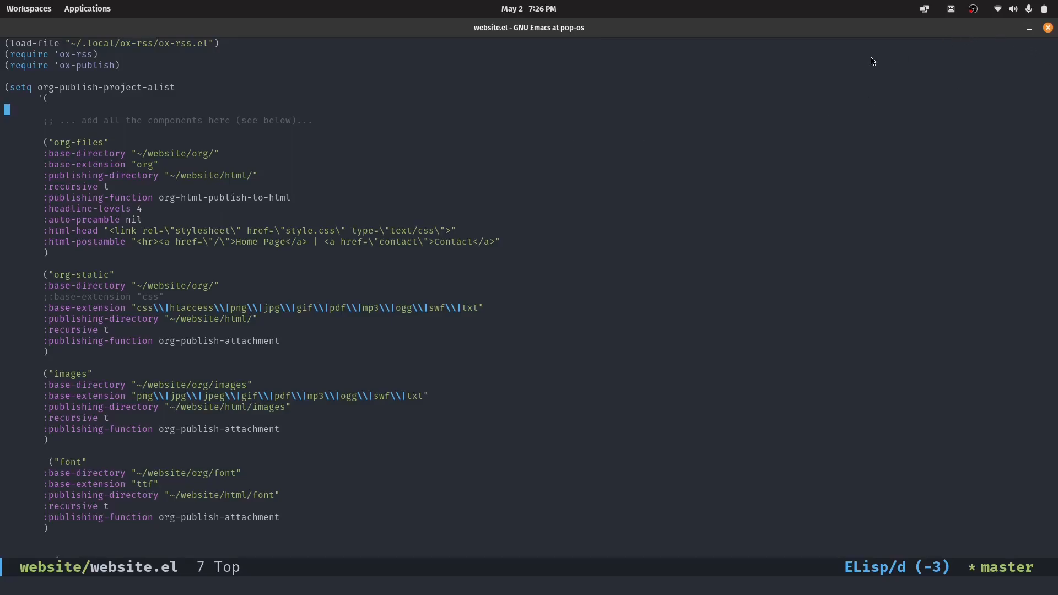
mouse_move(866, 76)
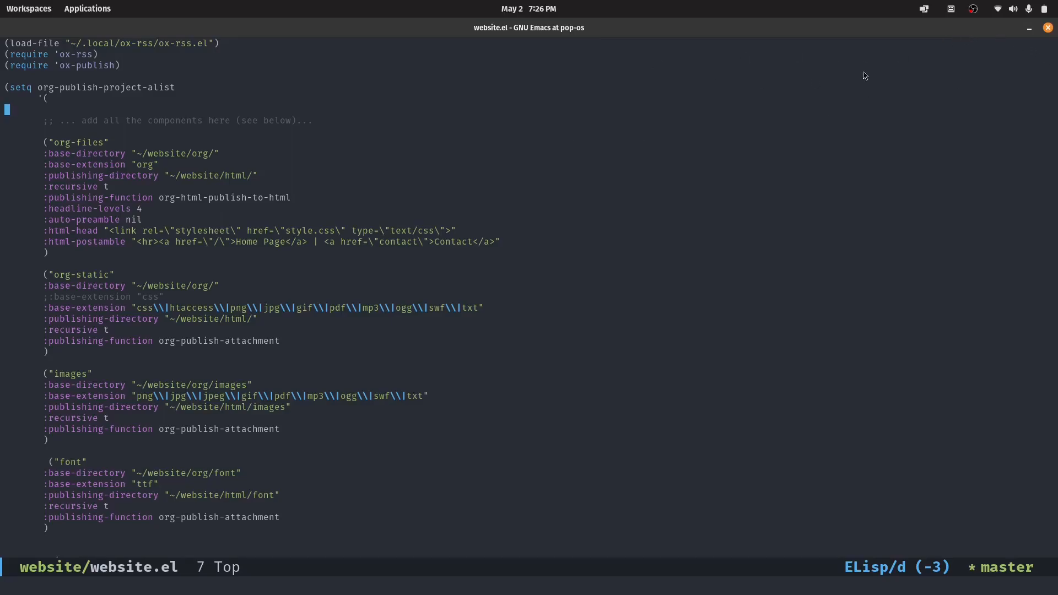